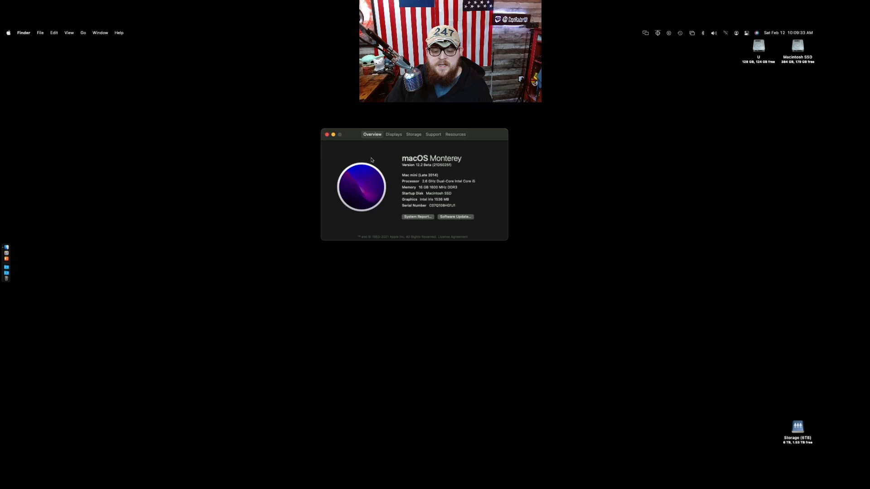
- Check the Storage view, return to Overview, then close About This Mac
left_click(413, 134)
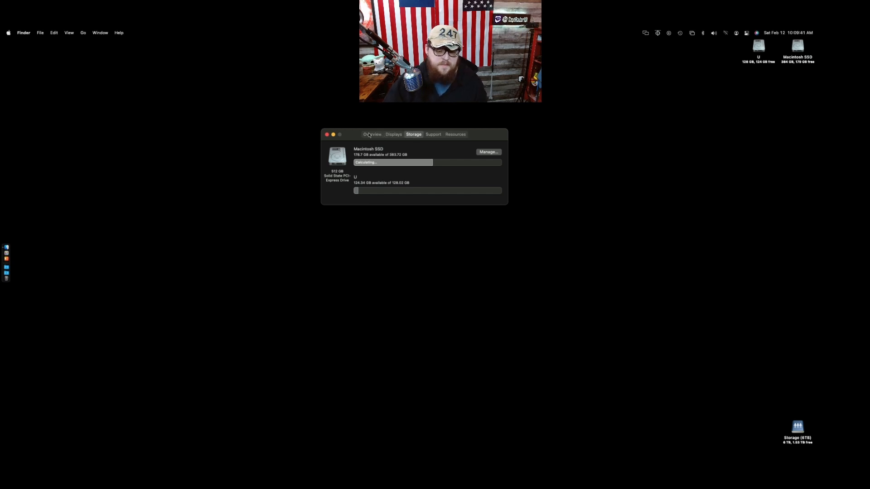
left_click(372, 134)
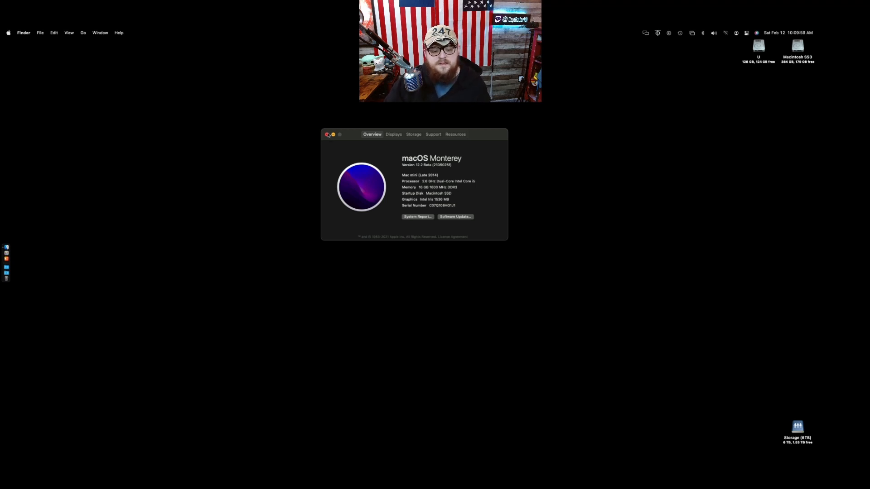
left_click(8, 32)
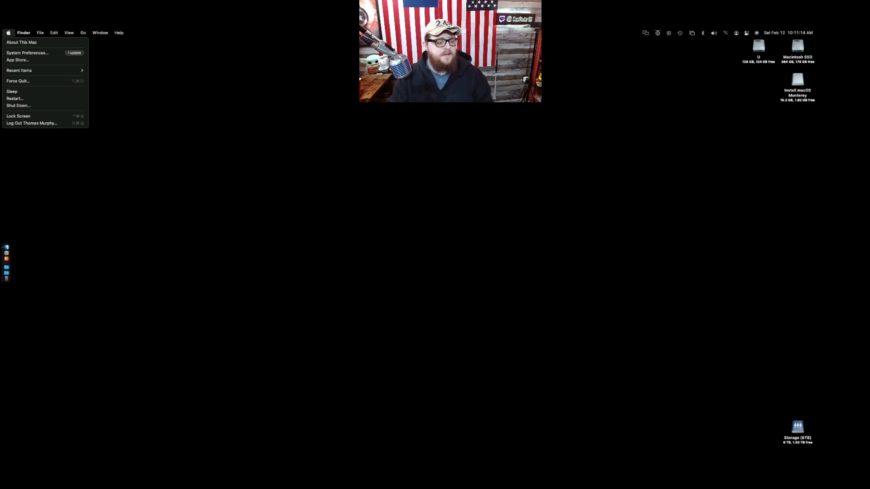
mouse_move(12, 90)
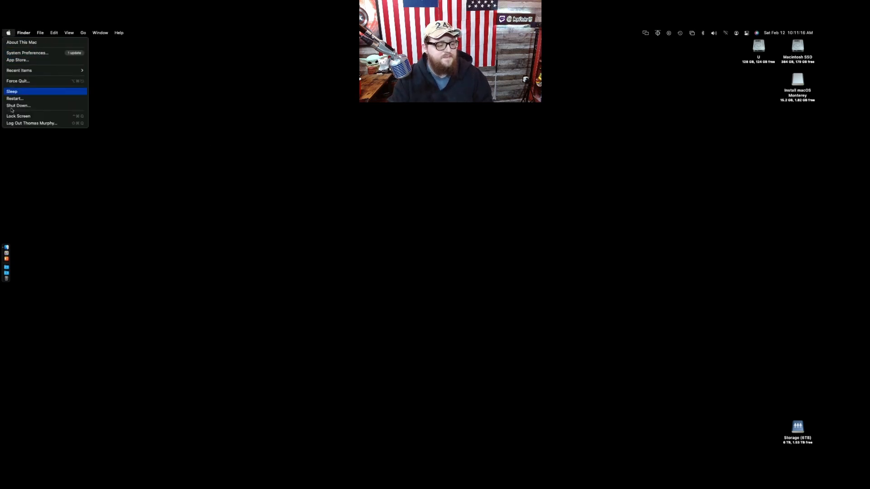
- Restart the Mac and boot from the Install macOS Monterey disk in Startup Manager
left_click(15, 98)
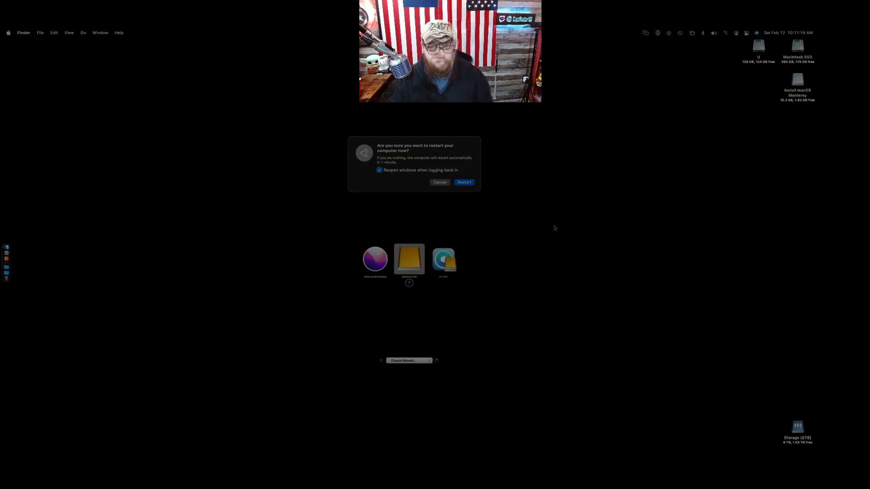
left_click(439, 182)
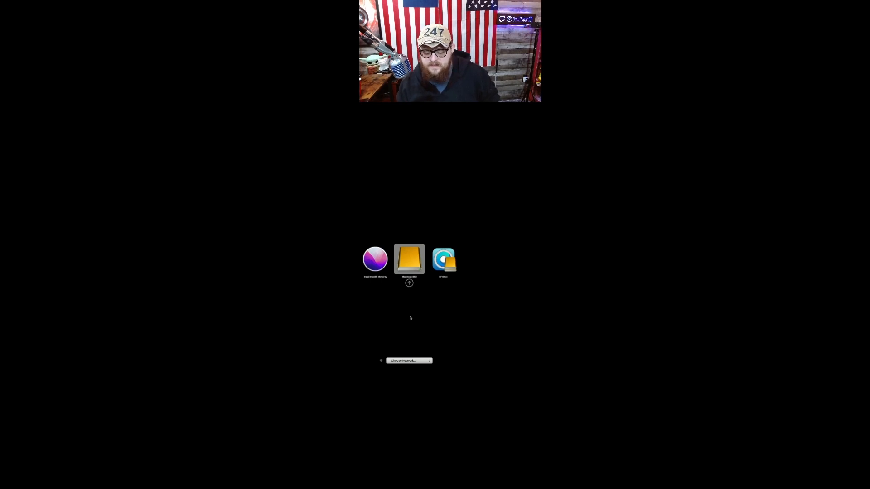
left_click(374, 259)
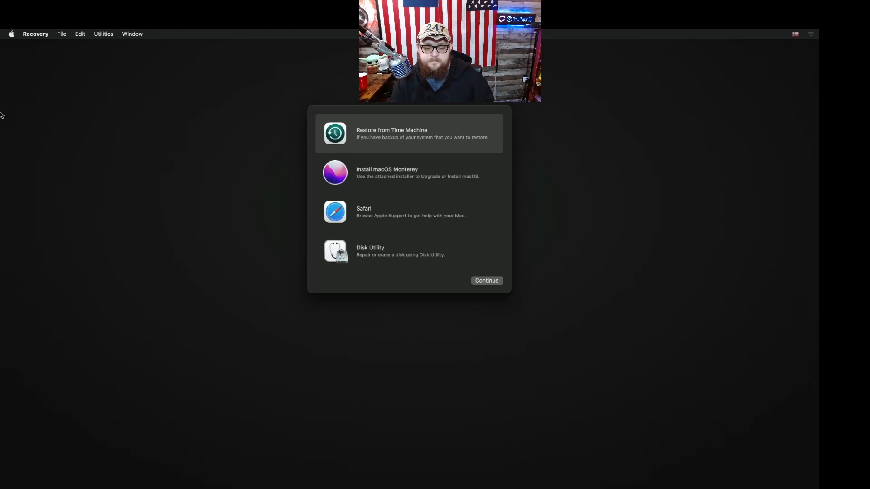
mouse_move(377, 189)
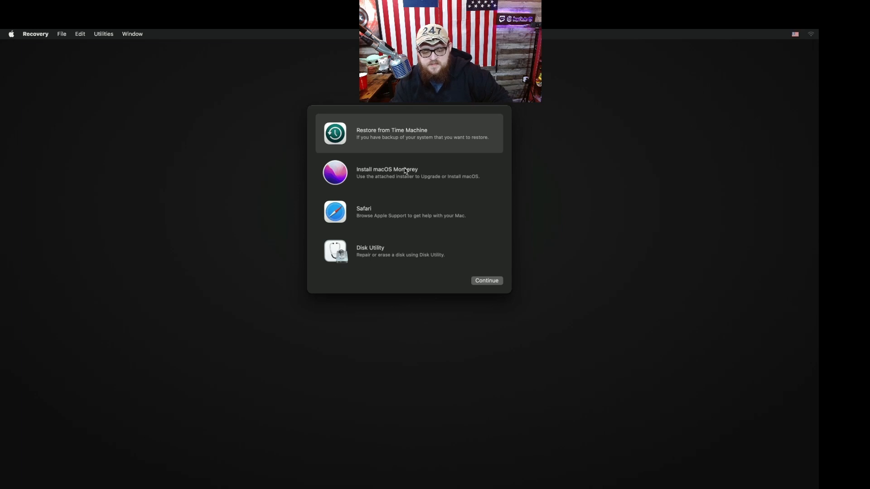
mouse_move(374, 187)
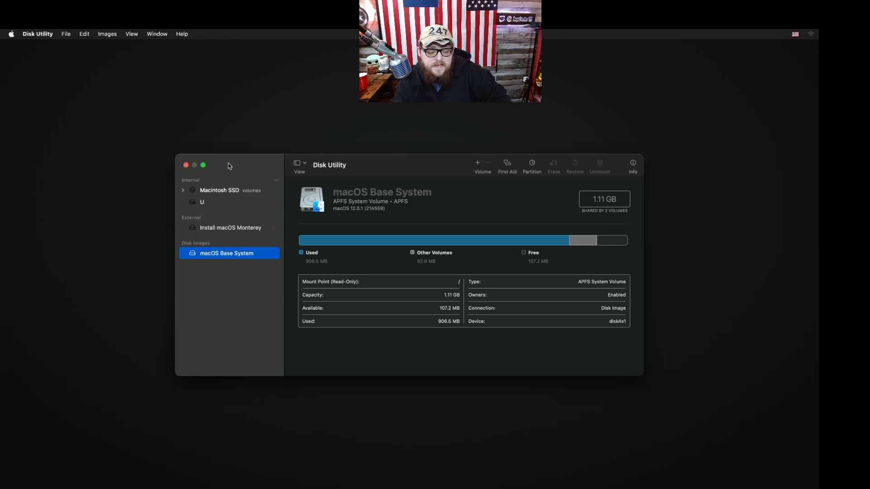
- Show All Devices, select the internal Sabrent Media disk and start its erase
left_click(299, 164)
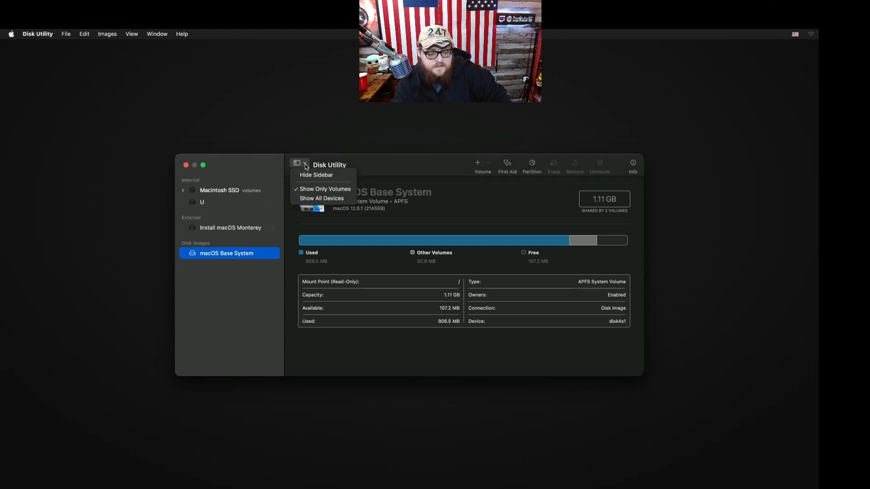
left_click(320, 198)
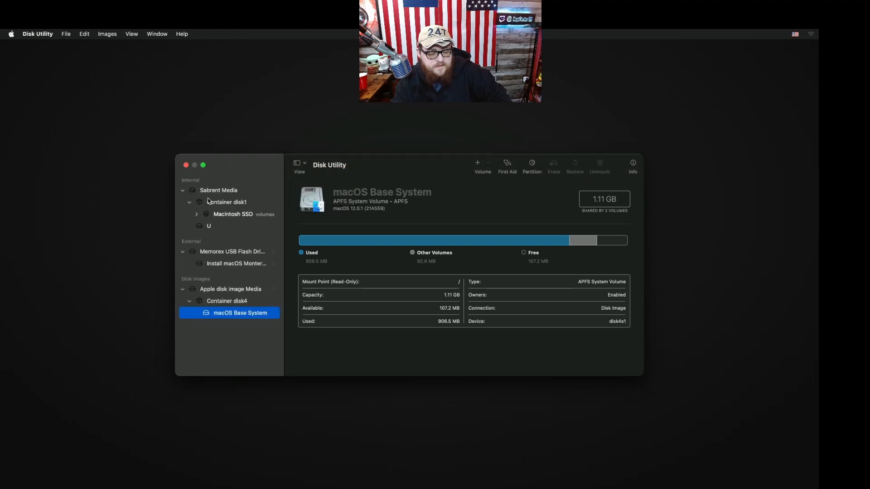
left_click(218, 189)
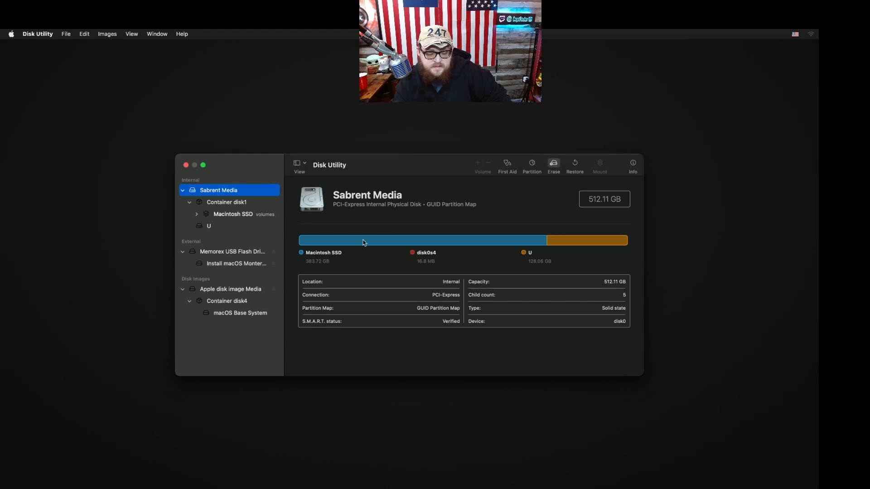
left_click(553, 165)
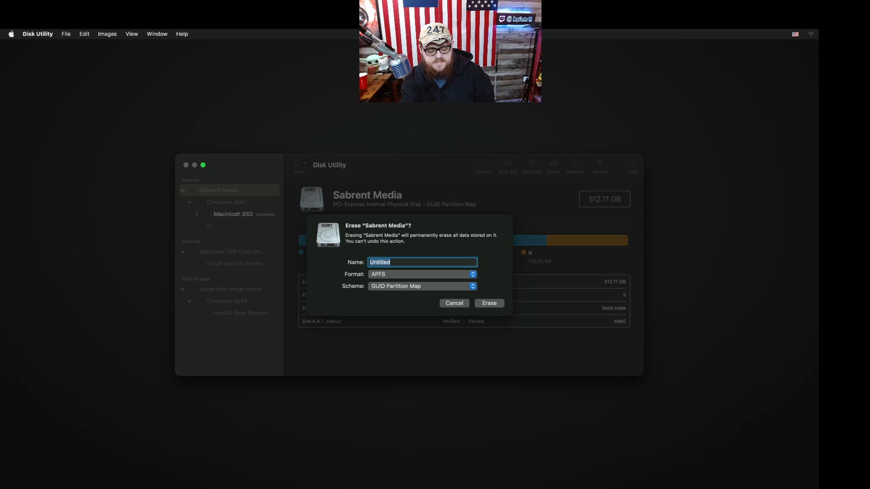
- Erase the disk as APFS volume 'Macintosh SSD' with GUID Partition Map and finish
type("Macintosh")
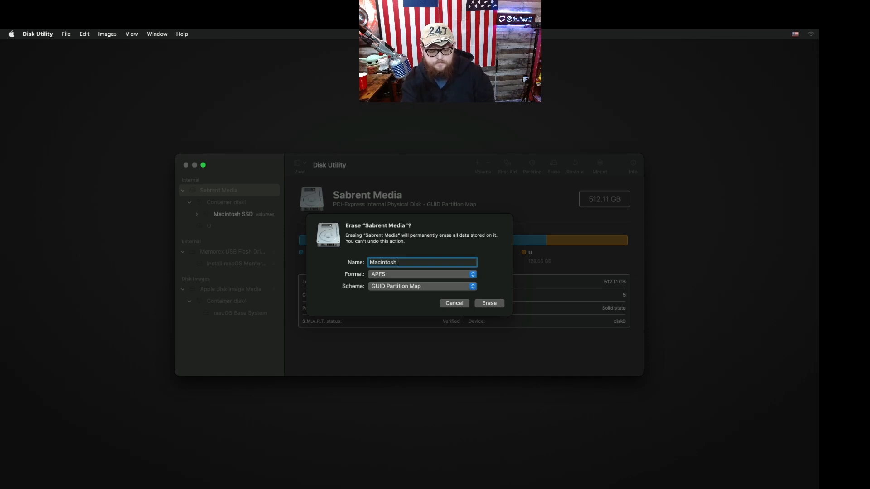
type("SSD")
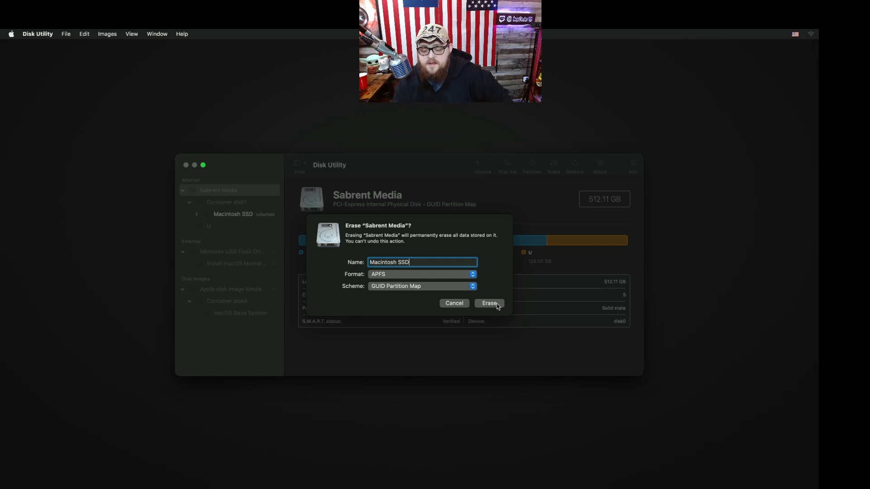
left_click(488, 302)
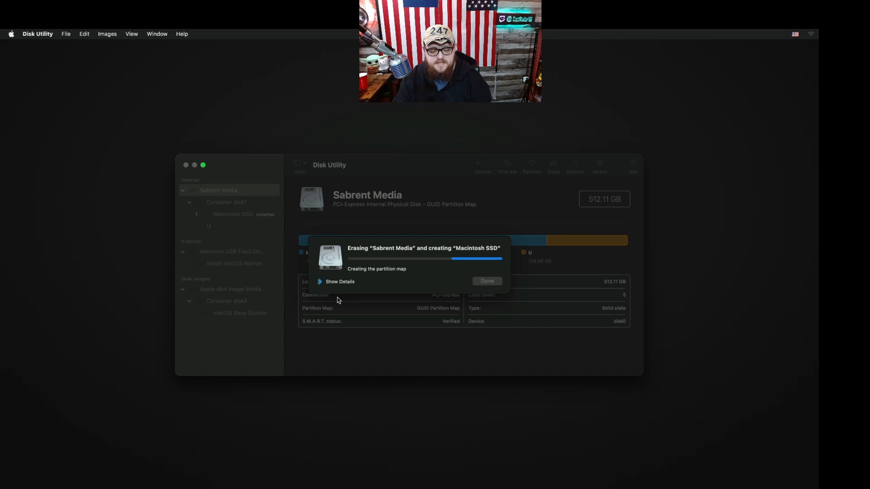
left_click(340, 282)
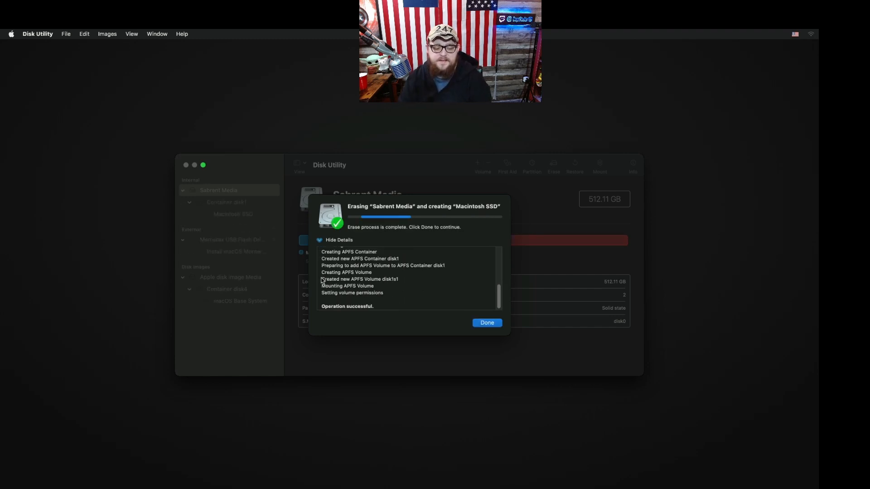
left_click(485, 322)
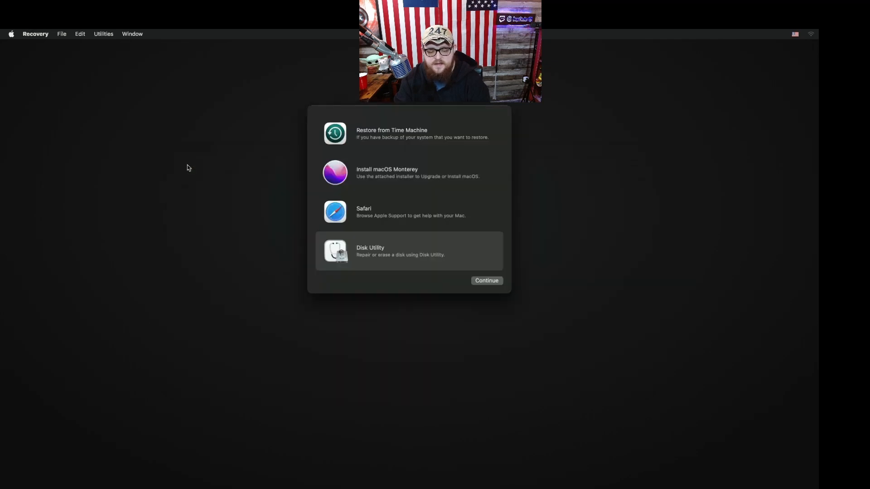
- Start Install macOS Monterey, agree to the license and install onto Macintosh SSD
left_click(409, 172)
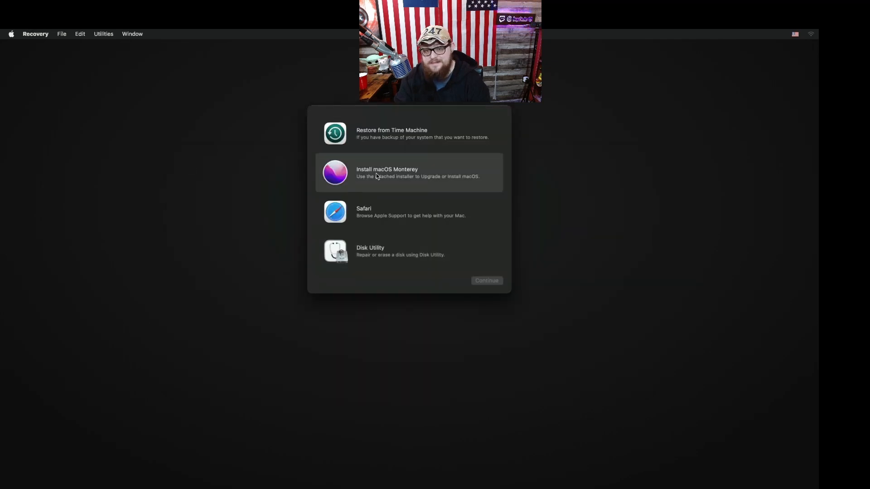
mouse_move(389, 195)
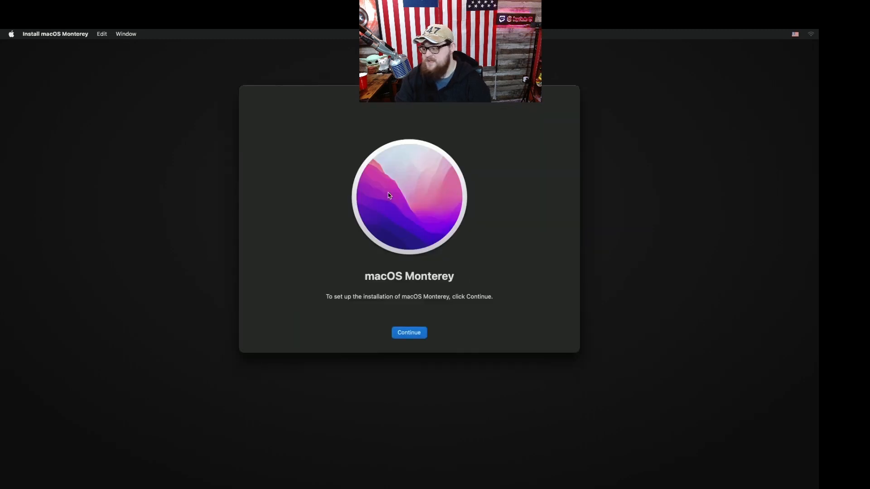
left_click(409, 332)
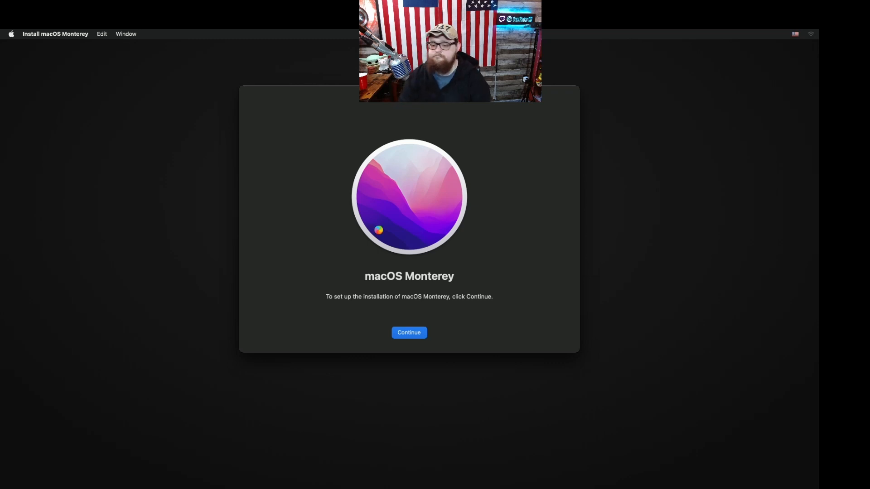
left_click(409, 332)
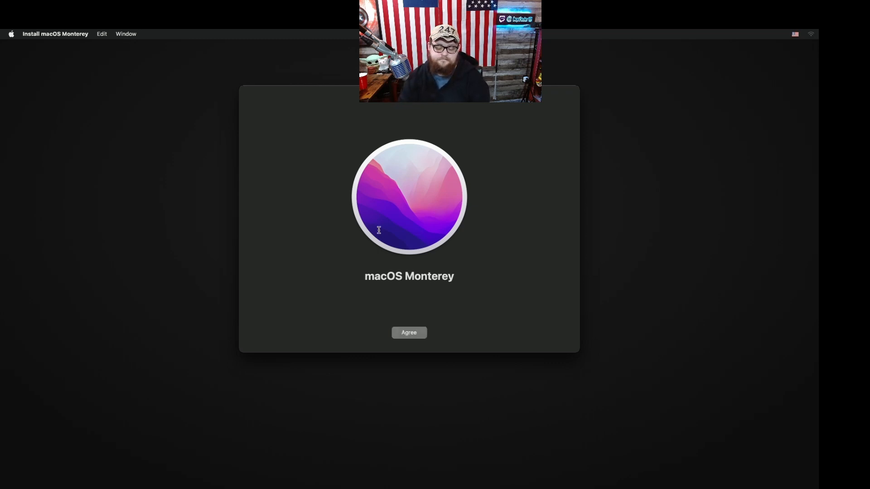
left_click(409, 332)
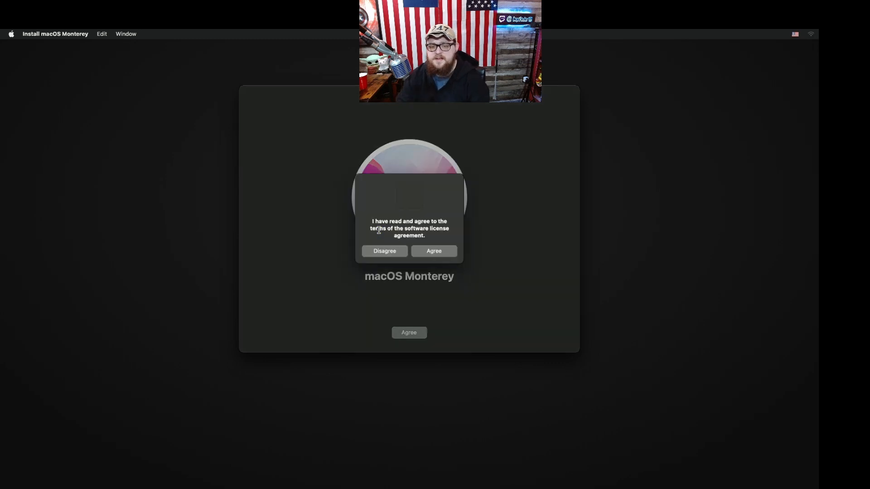
left_click(434, 251)
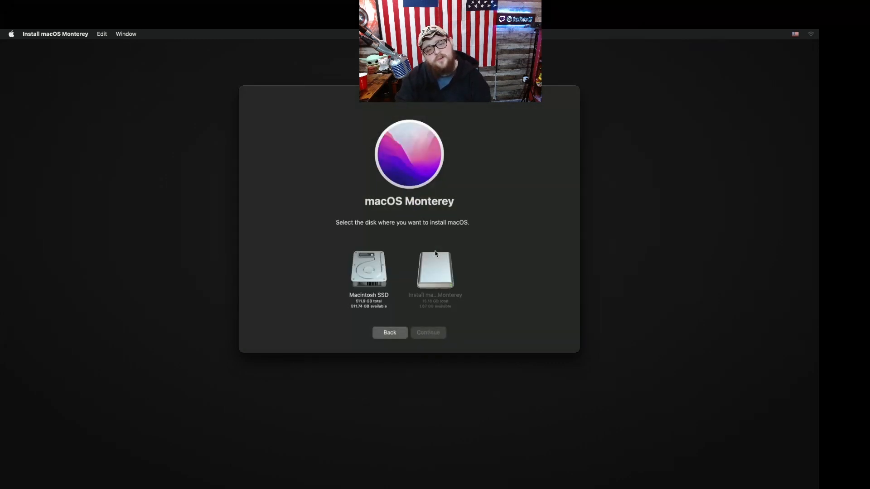
left_click(369, 269)
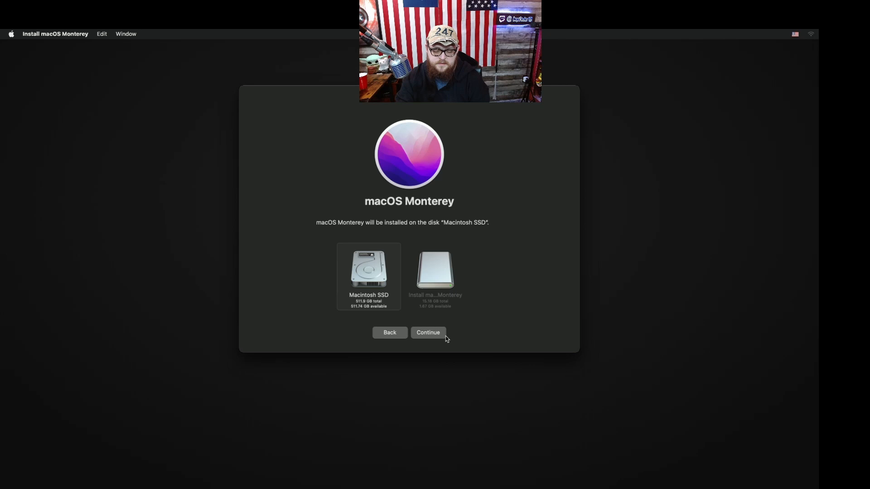
left_click(426, 333)
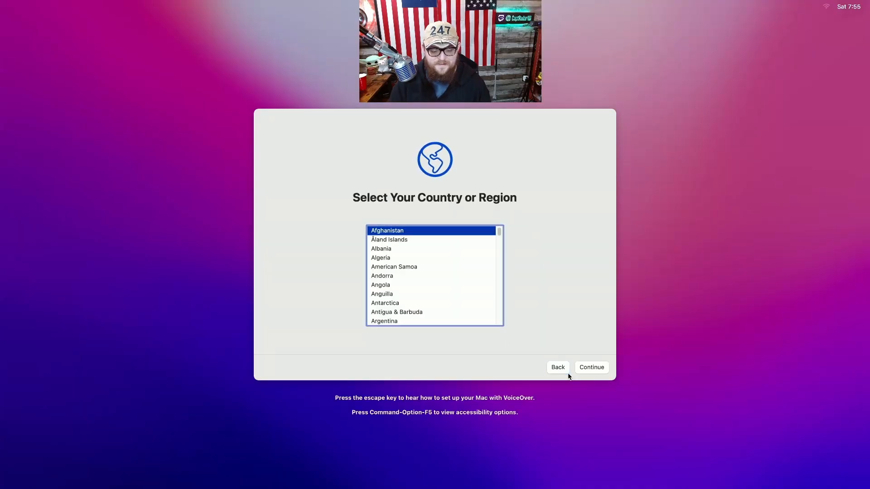
- Confirm United States and languages, skip accessibility, data privacy and migration screens
scroll("down", 3)
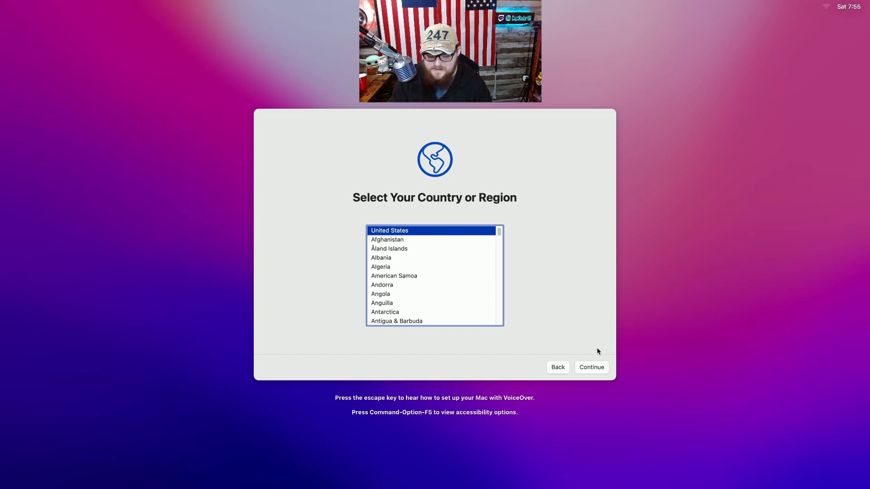
left_click(589, 367)
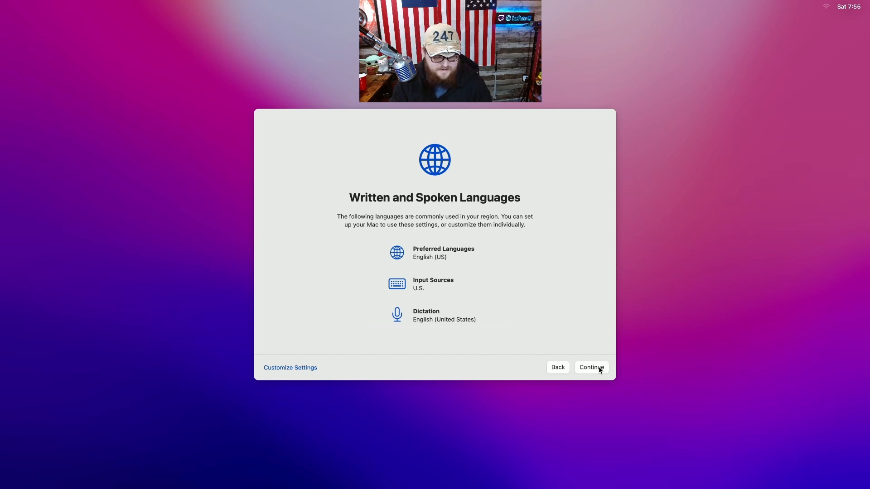
left_click(590, 367)
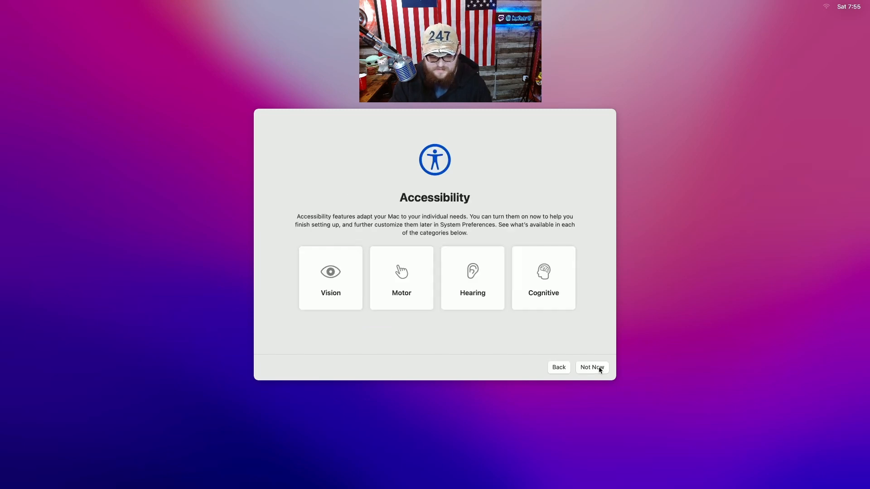
left_click(591, 366)
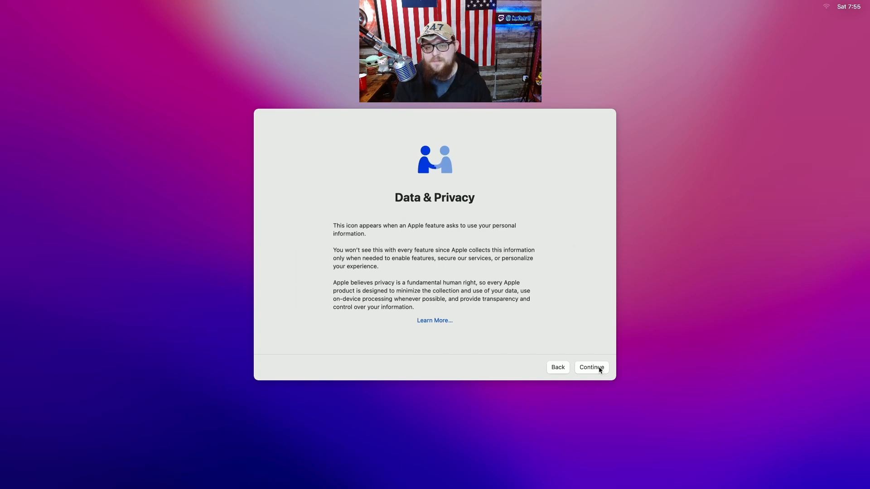
left_click(590, 367)
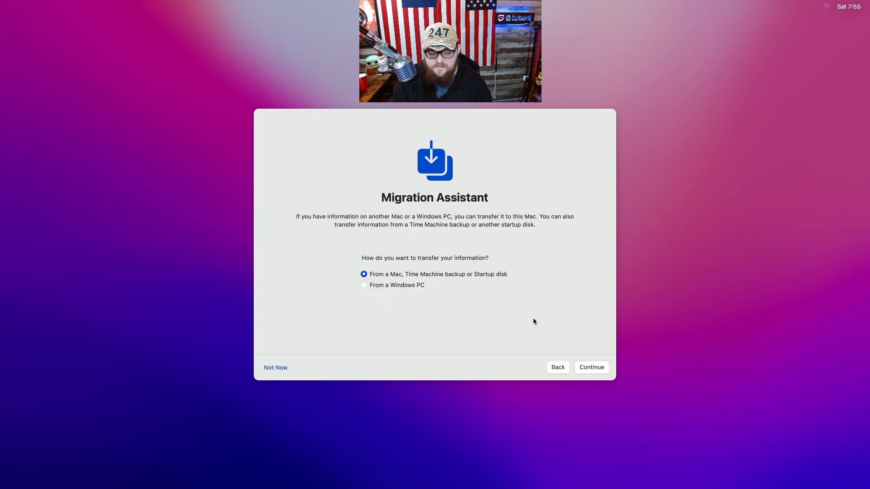
left_click(589, 367)
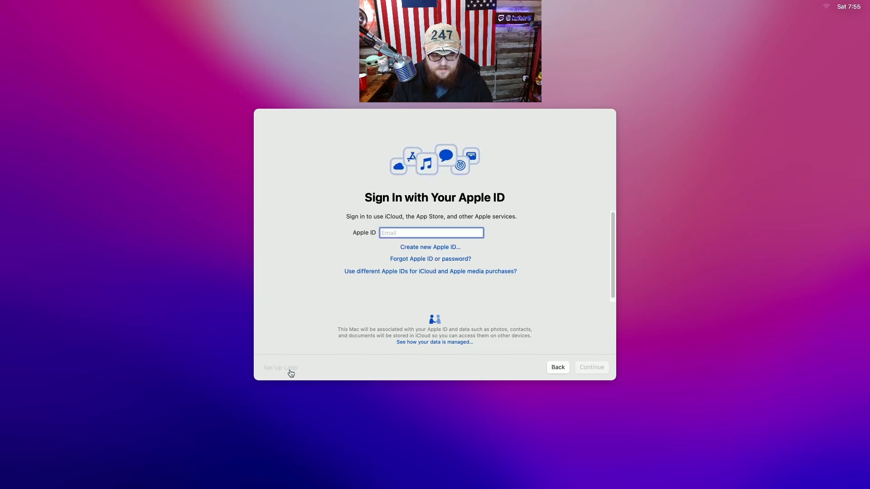
- Skip Apple ID sign-in with Set Up Later and agree to the software license
left_click(280, 367)
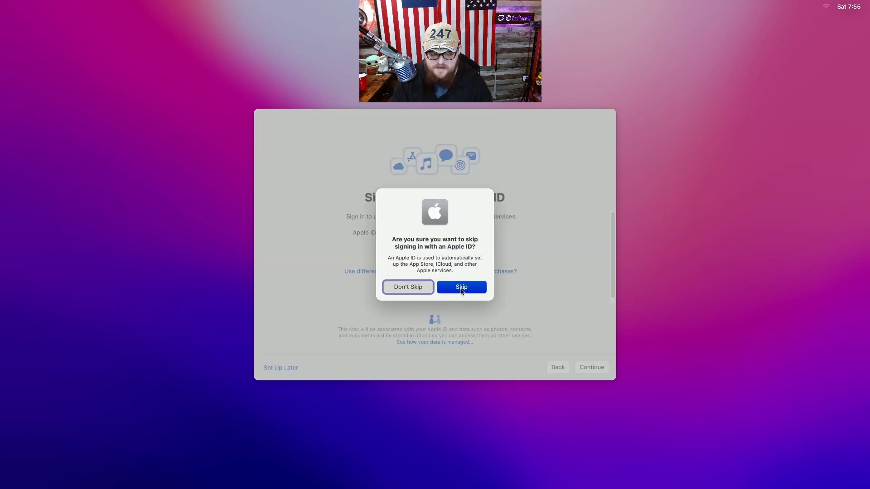
left_click(460, 287)
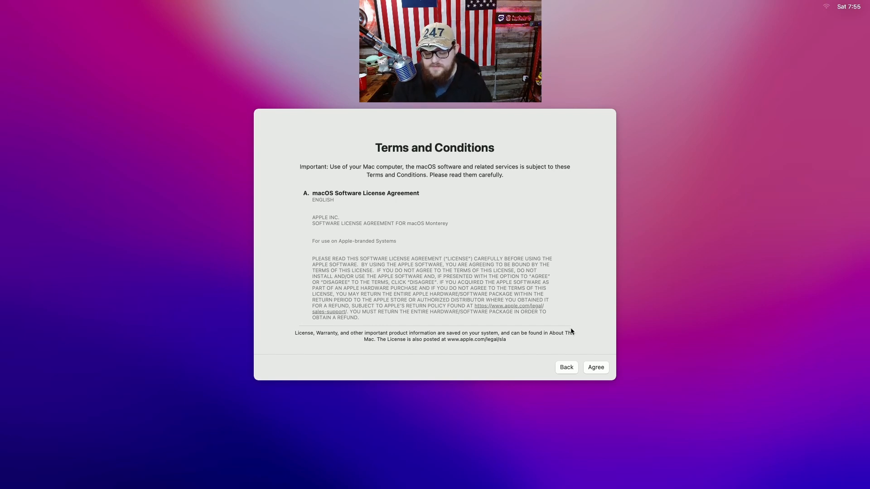
left_click(594, 367)
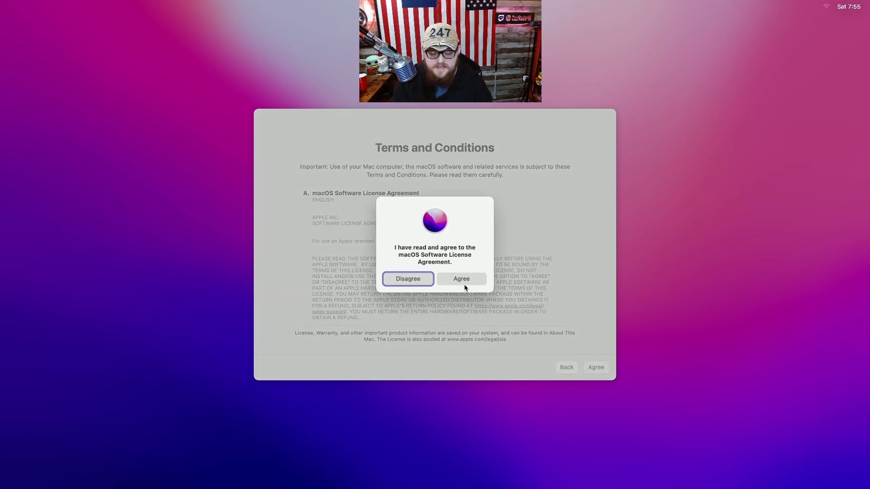
left_click(461, 278)
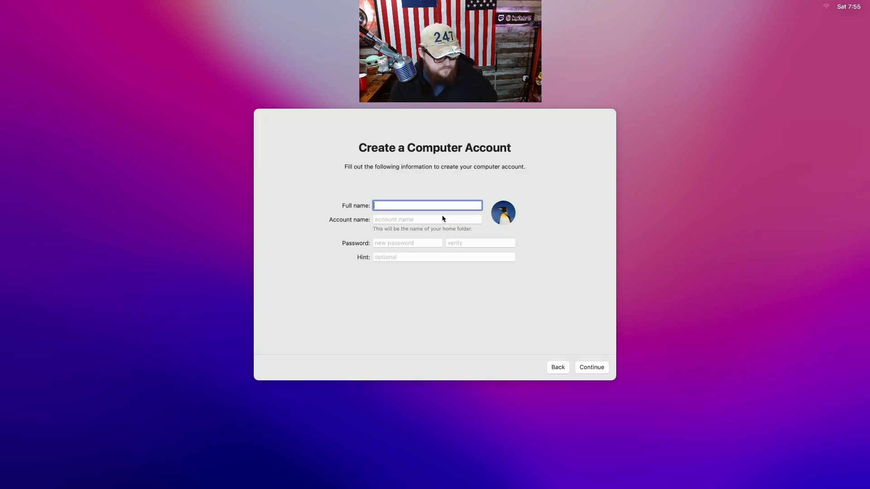
- Fill in account Admin1 with a matching password, then bring up the picture chooser
type("Adm")
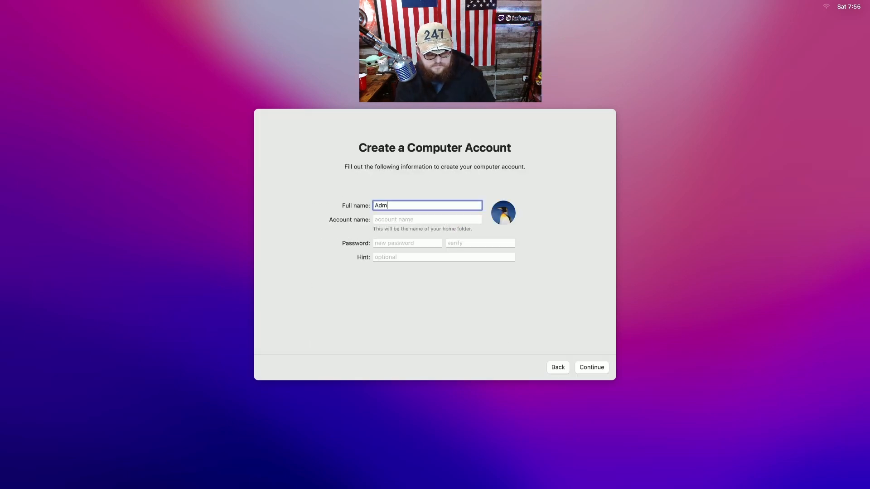
type("in1")
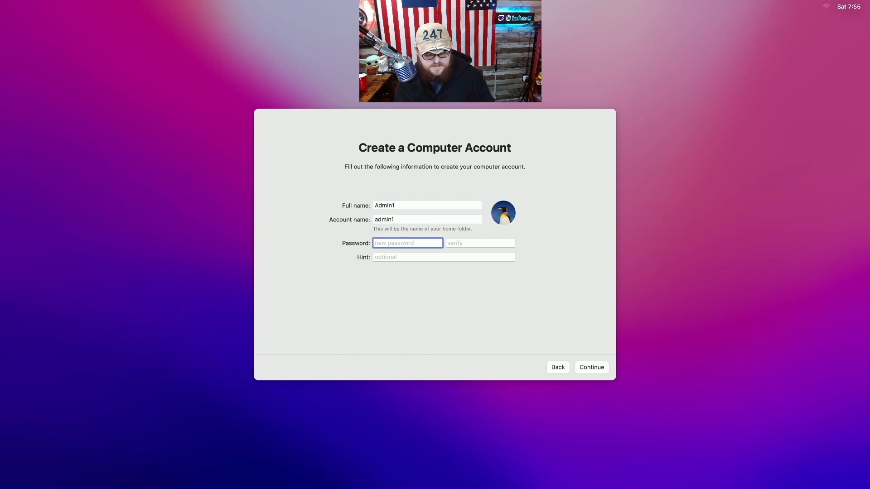
type("password")
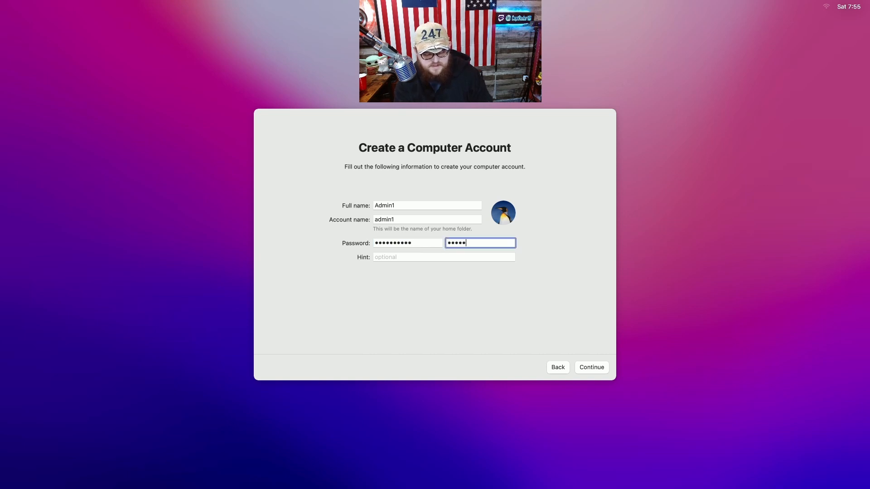
type("•••••")
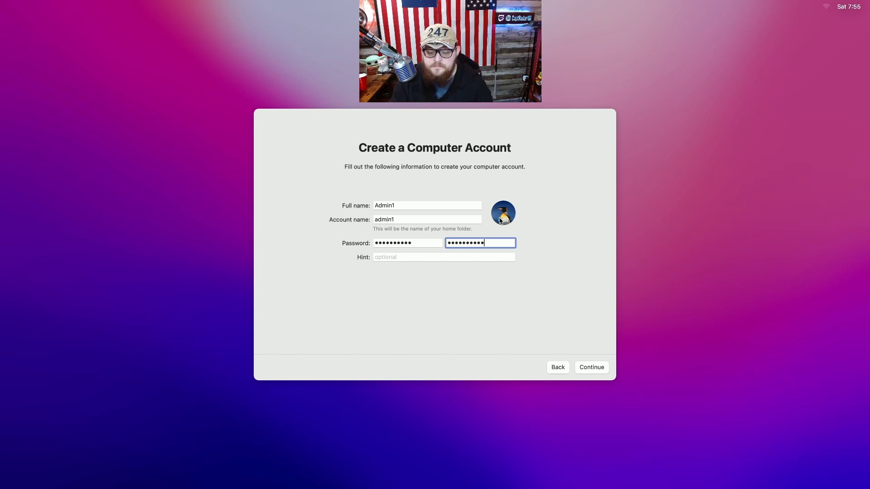
left_click(501, 212)
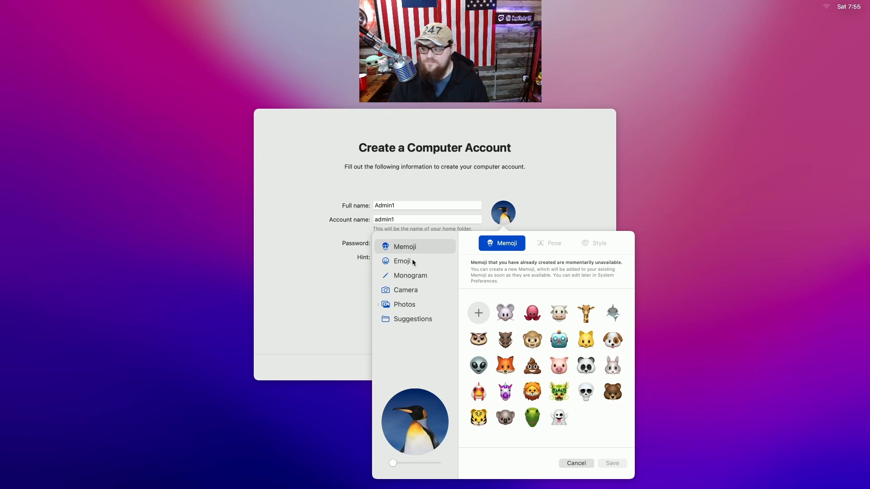
mouse_move(398, 300)
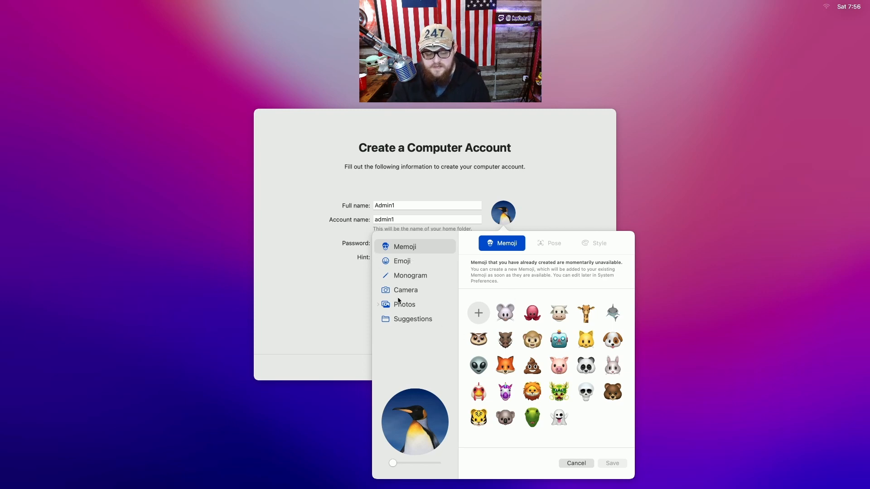
- Save the vinyl record from Suggestions as account picture and submit the account
left_click(404, 304)
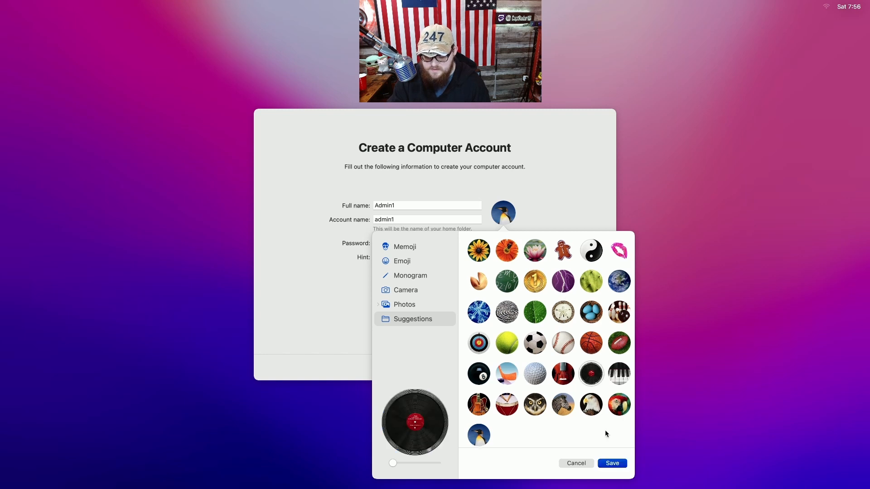
left_click(610, 462)
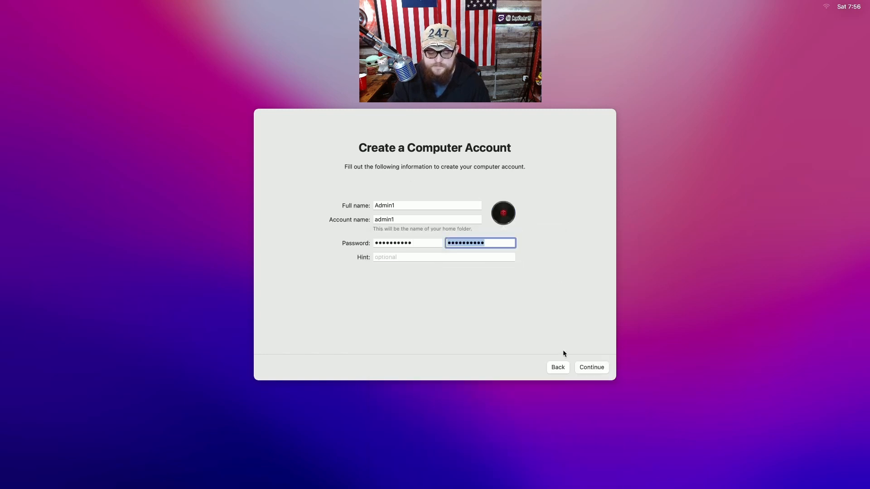
left_click(590, 367)
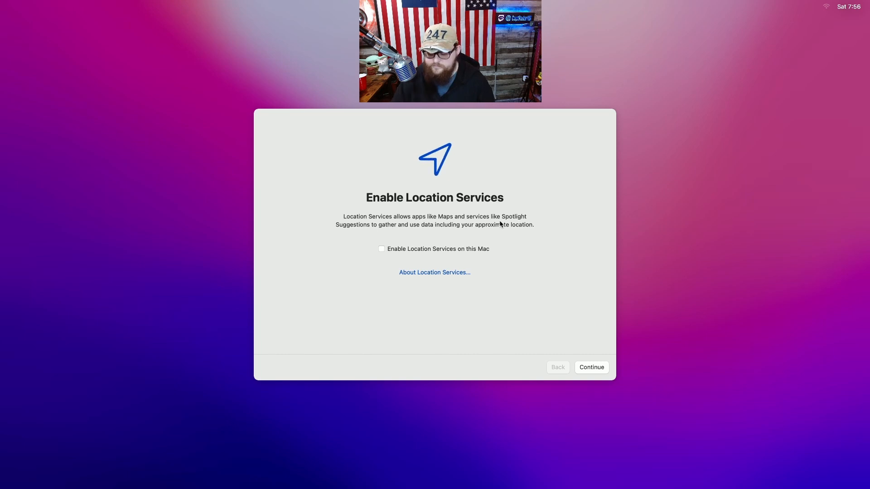
- Enable Location Services on this Mac and continue toward Analytics
left_click(381, 248)
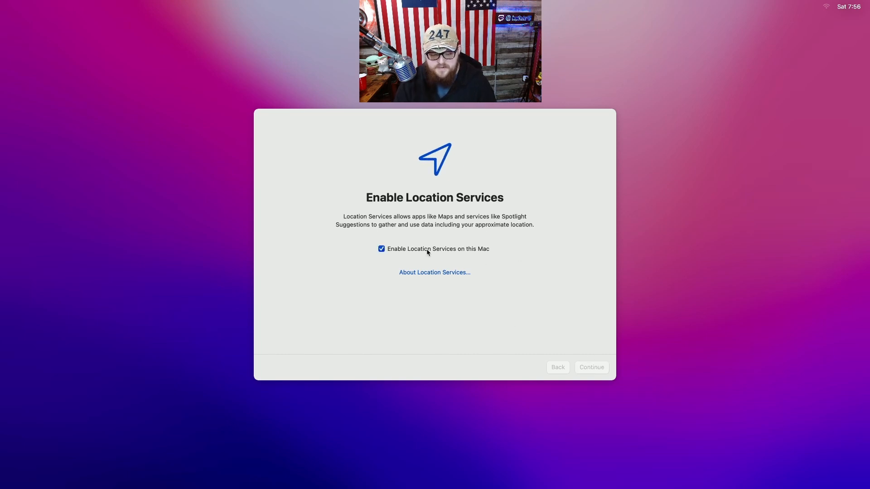
left_click(589, 367)
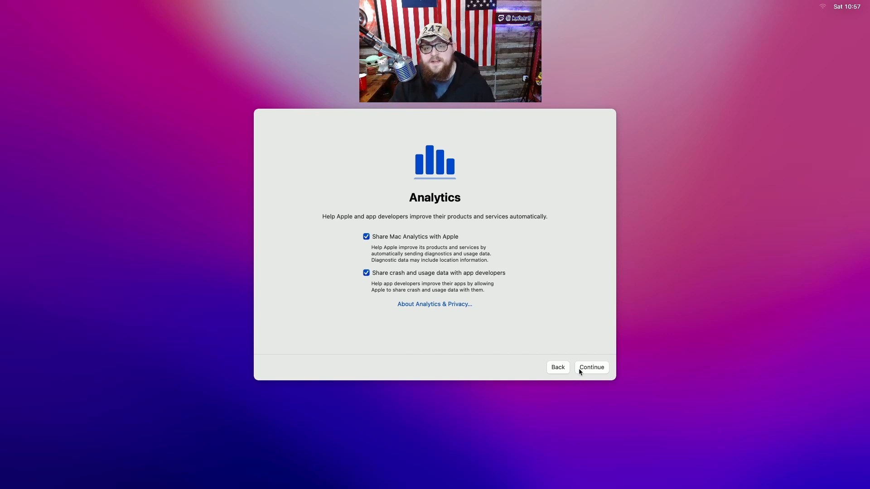
- Accept analytics sharing, choose the Dark appearance and finish setup to the desktop
left_click(590, 367)
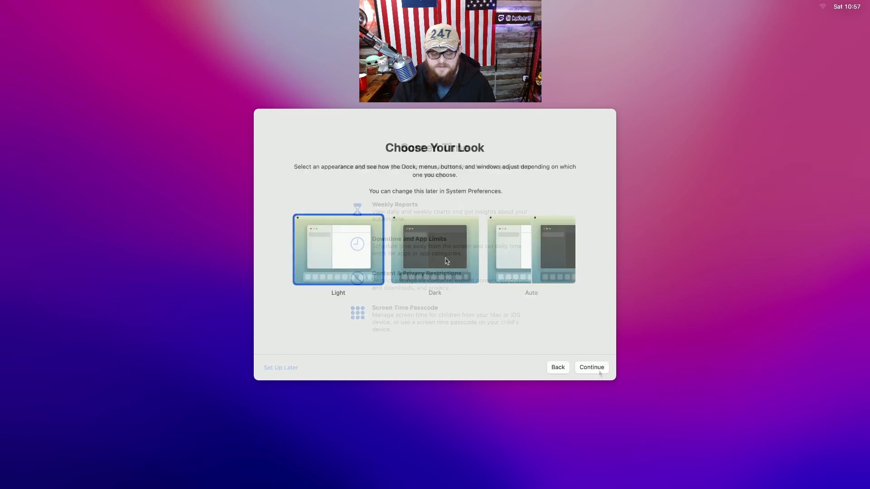
left_click(434, 250)
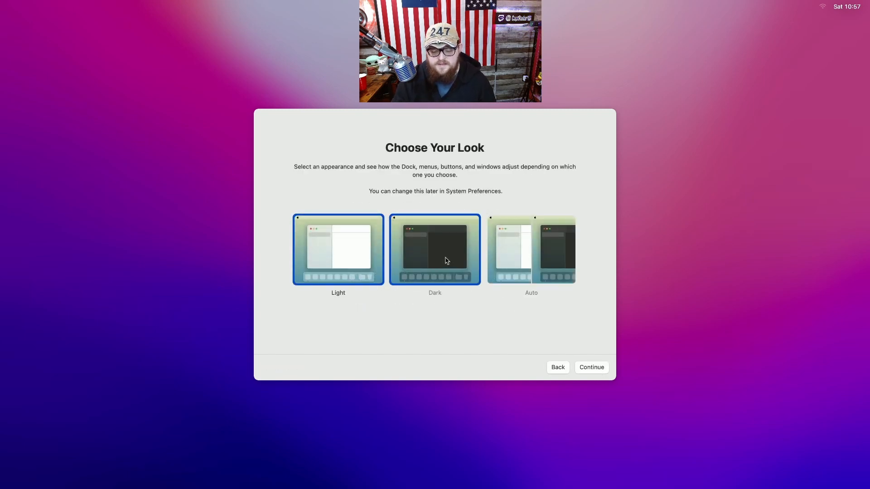
left_click(434, 249)
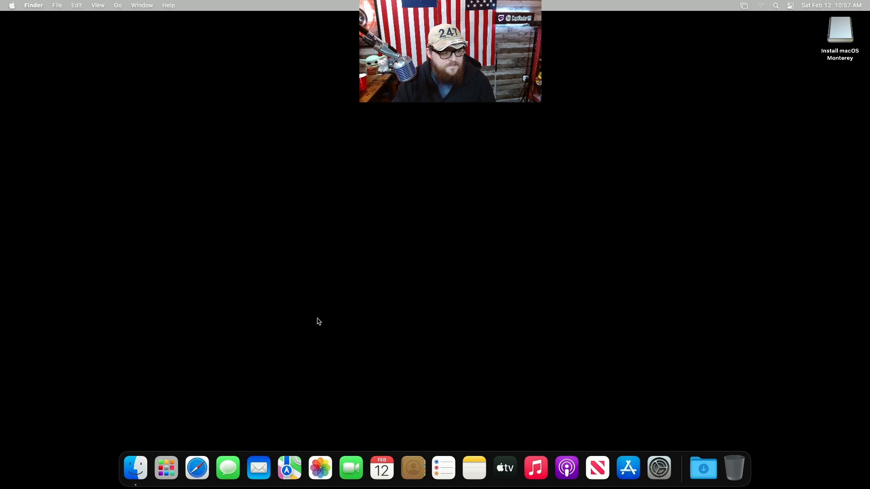
- In Finder preferences, show hard disks and connected servers on the desktop
left_click(838, 29)
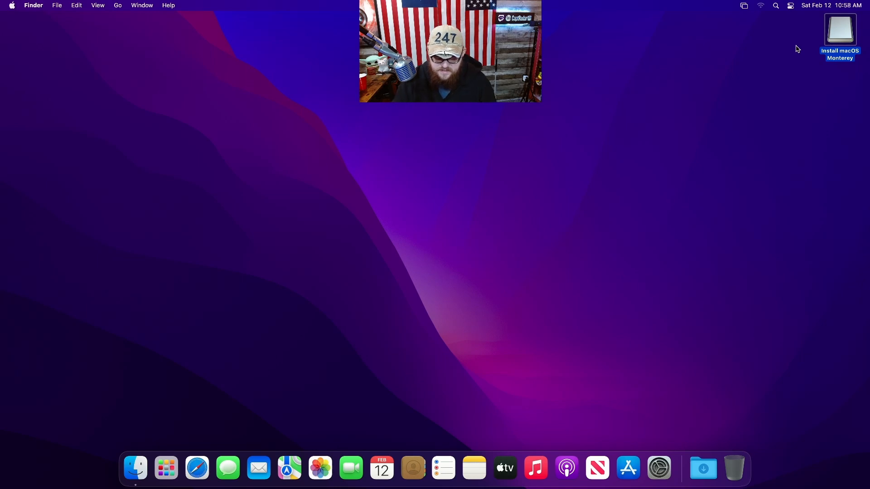
left_click(33, 5)
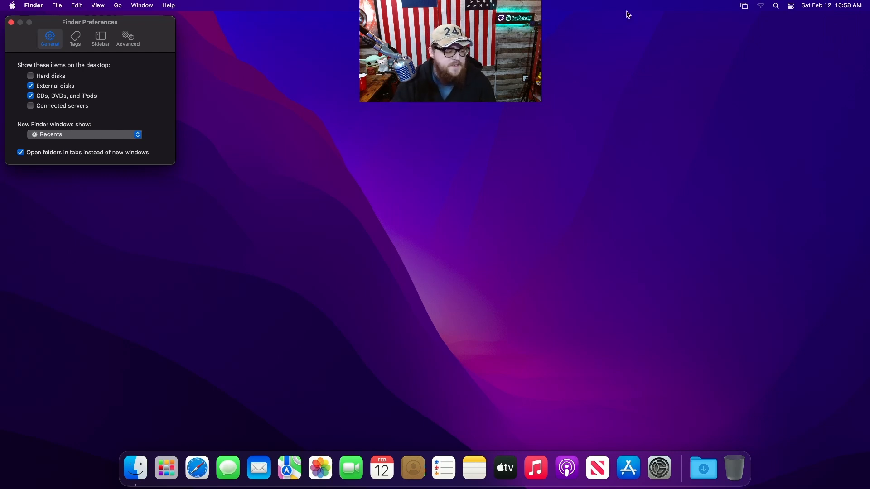
left_click(31, 76)
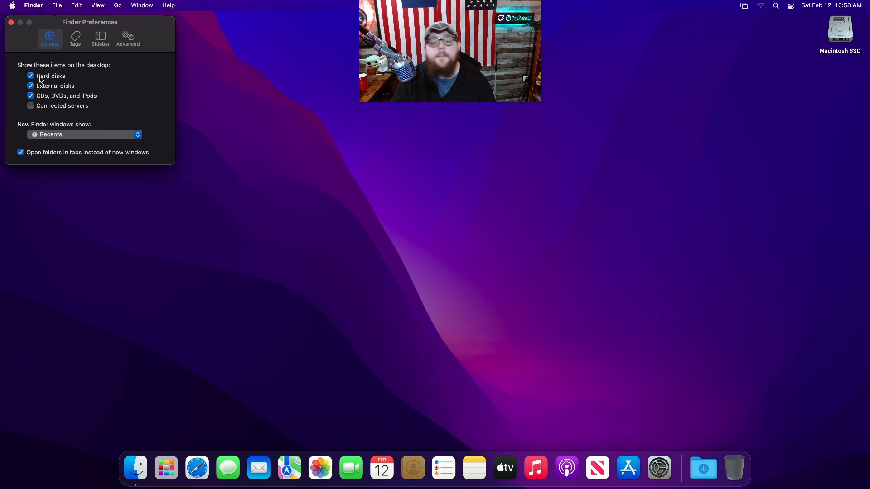
left_click(31, 106)
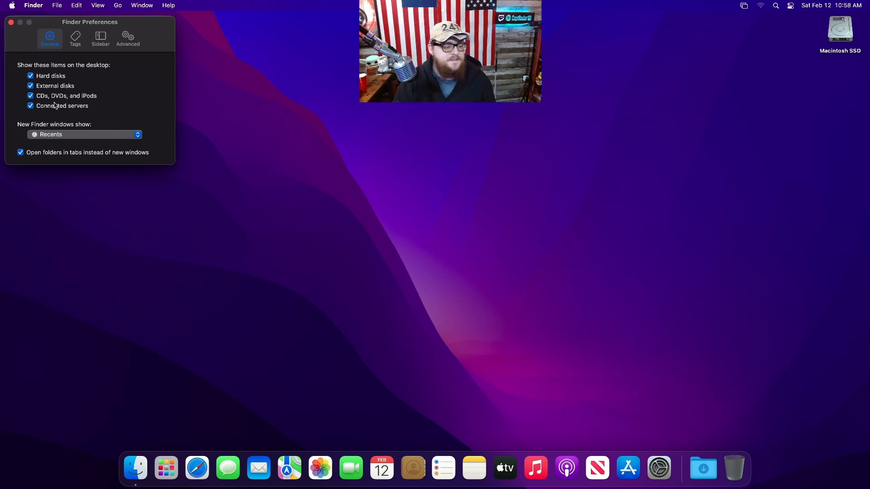
- In the Sidebar settings, show this Mac among the sidebar locations
left_click(99, 38)
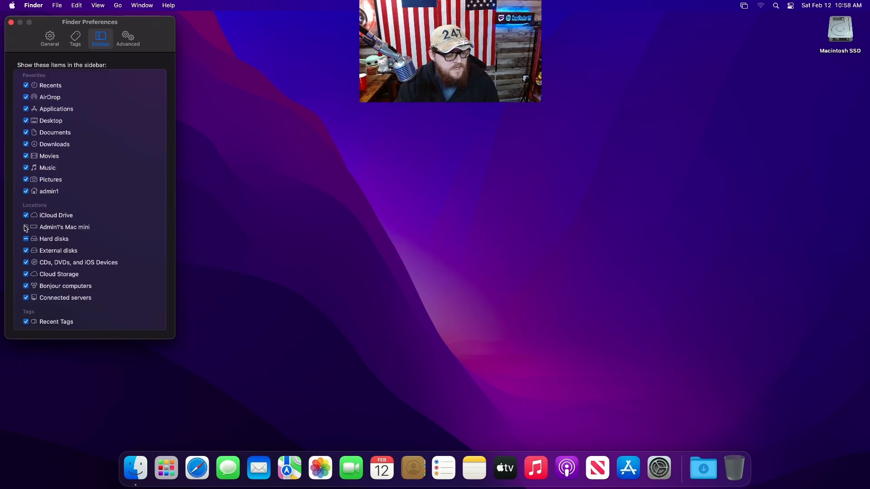
left_click(26, 227)
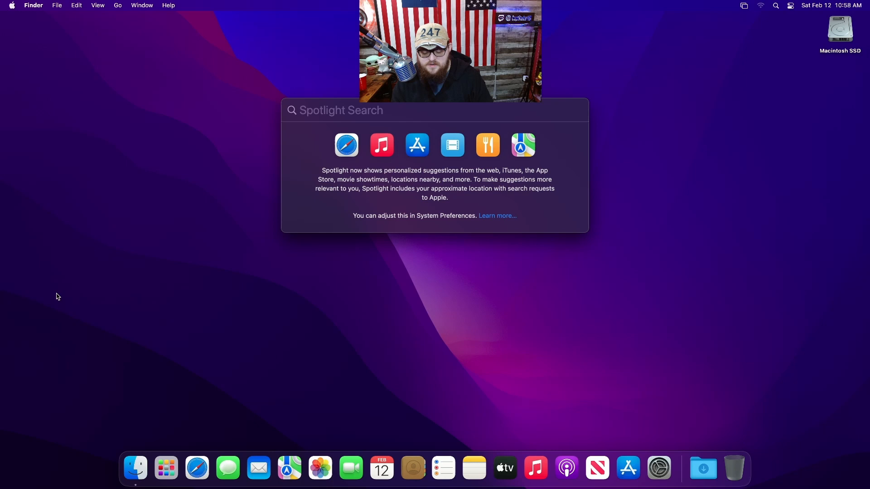
- Close the accidentally opened Audio MIDI Setup and launch System Preferences via Spotlight 'set'
type("s")
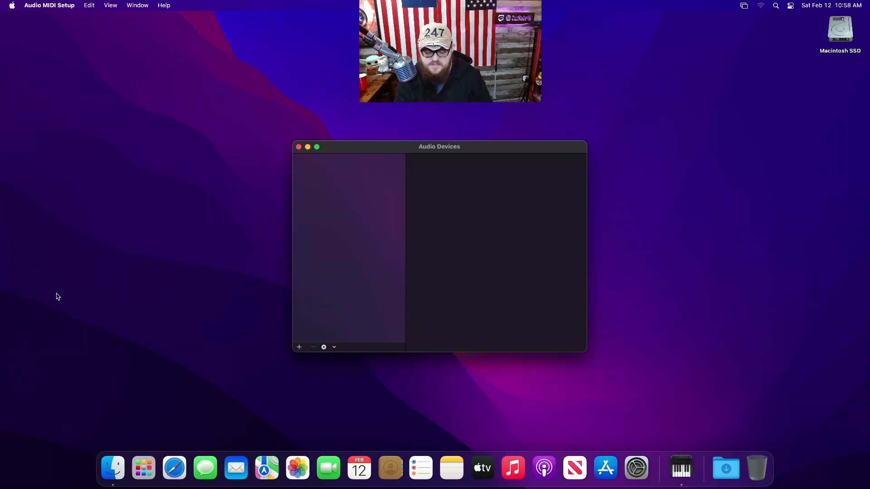
left_click(298, 146)
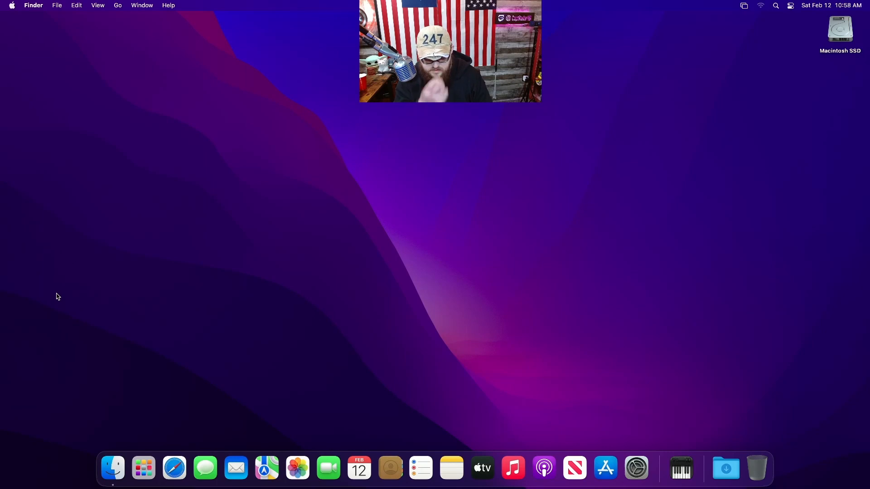
type("set")
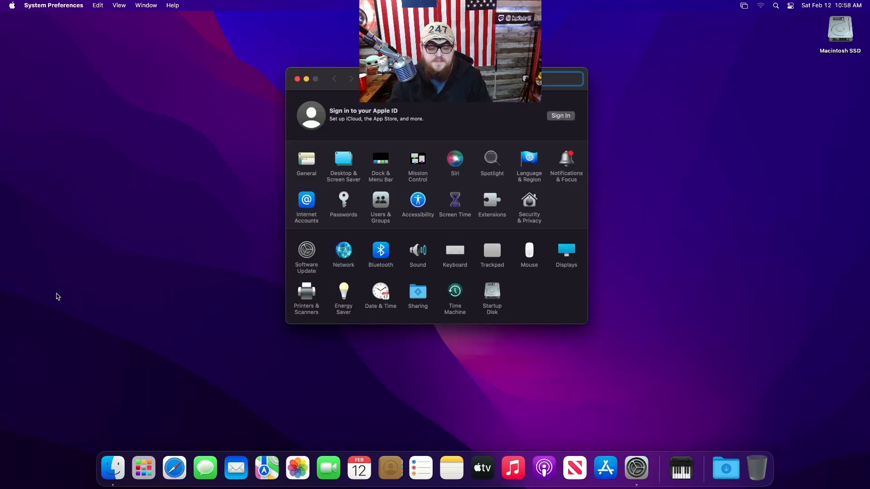
mouse_move(346, 167)
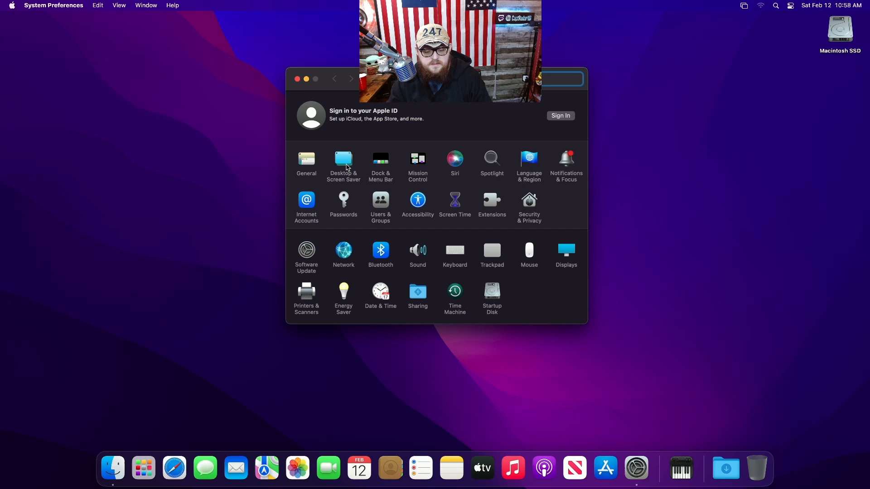
- Set the Dock to the left edge, hide recent applications and enable magnification
left_click(343, 163)
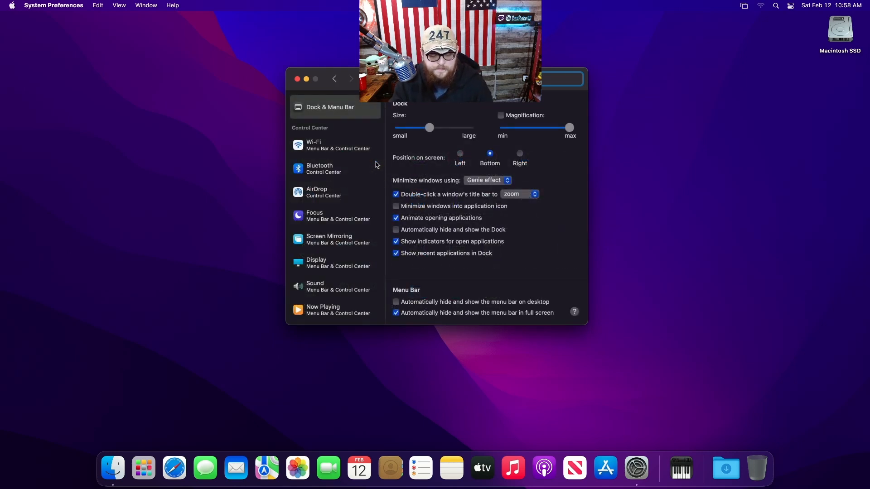
left_click(459, 154)
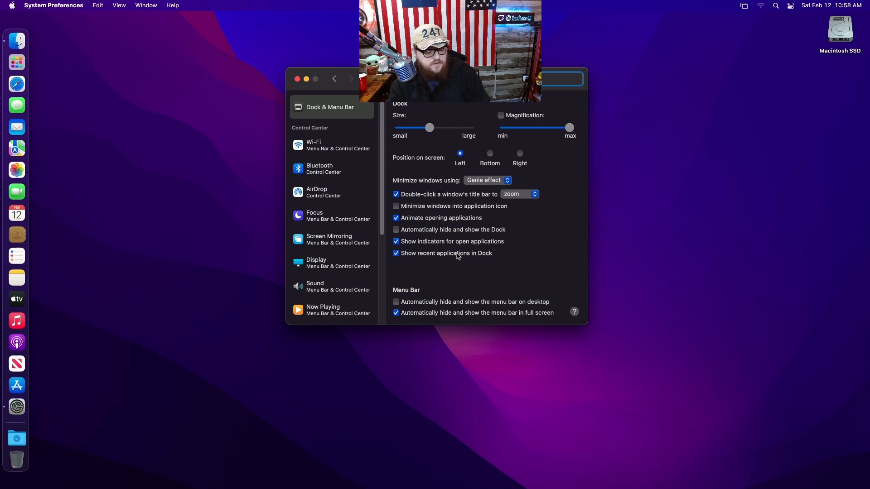
left_click(396, 253)
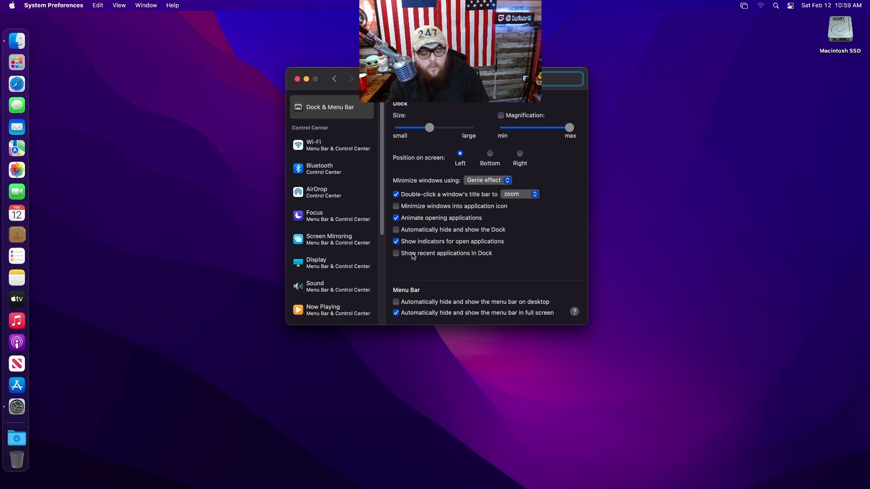
mouse_move(494, 147)
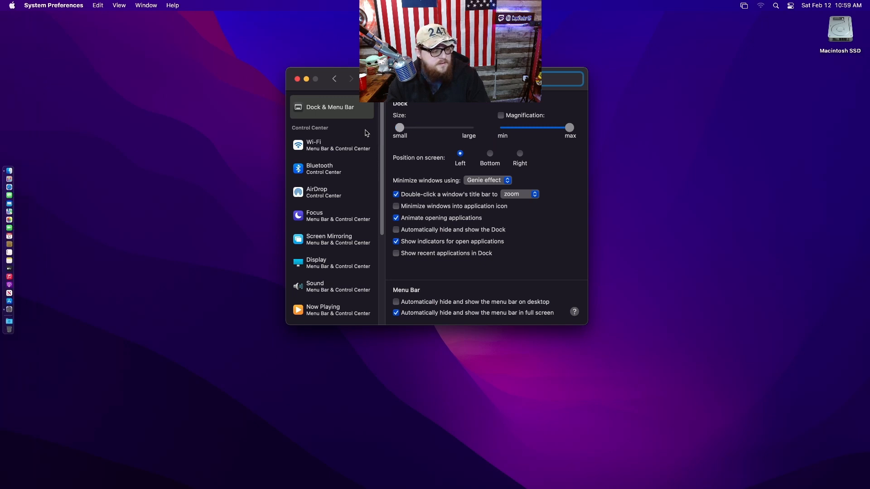
left_click(500, 115)
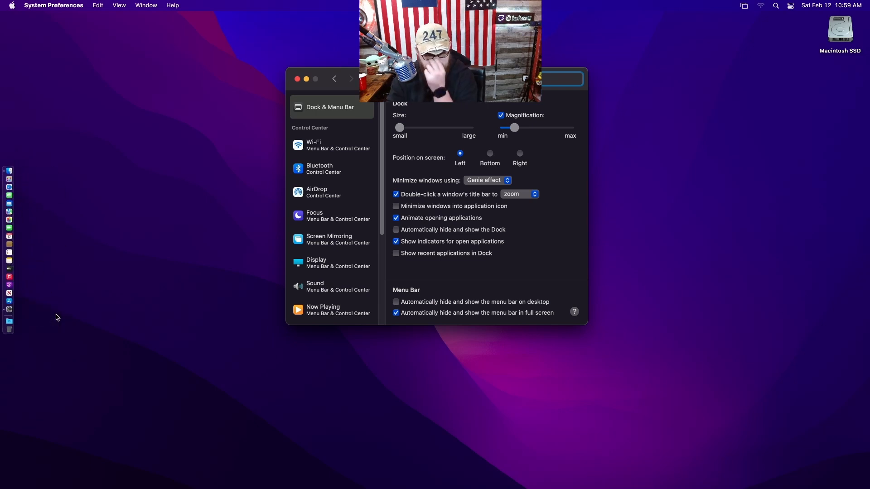
mouse_move(249, 296)
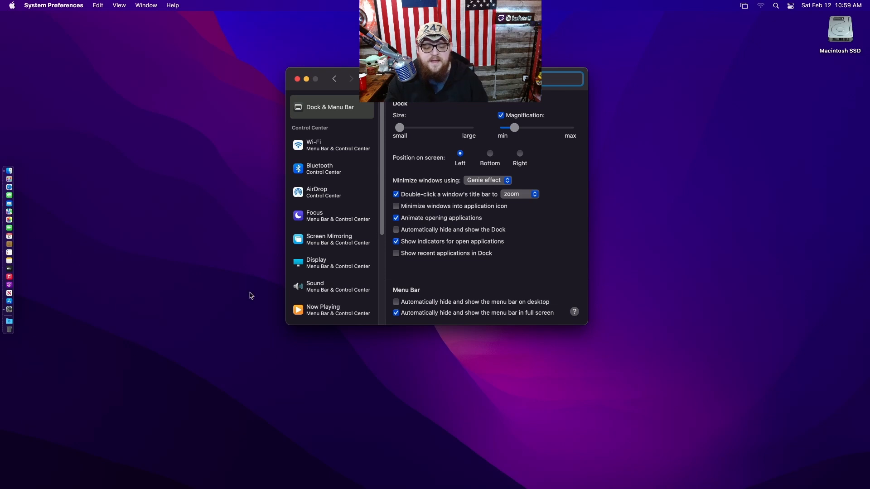
- Make the menu bar clock display the time with seconds
scroll("down", 3)
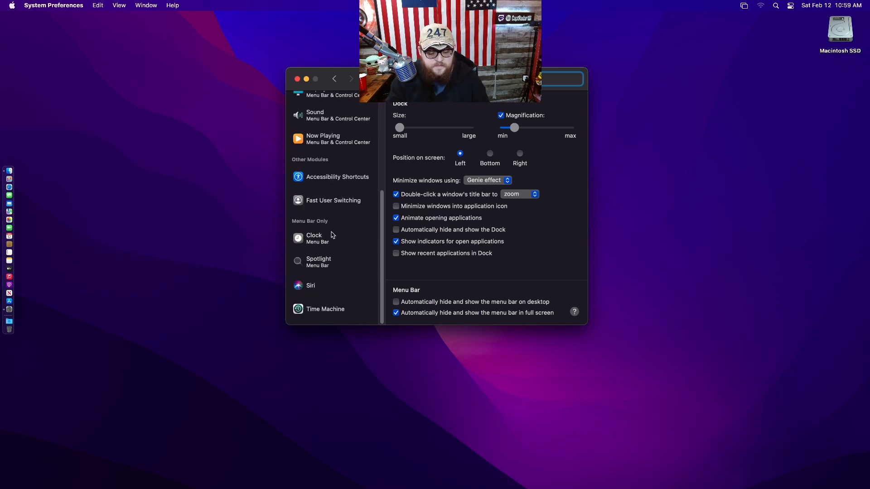
left_click(315, 238)
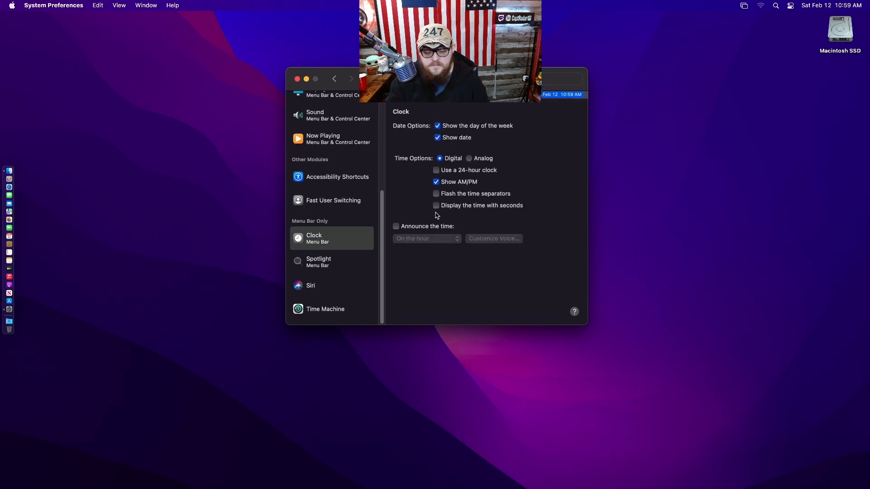
left_click(436, 206)
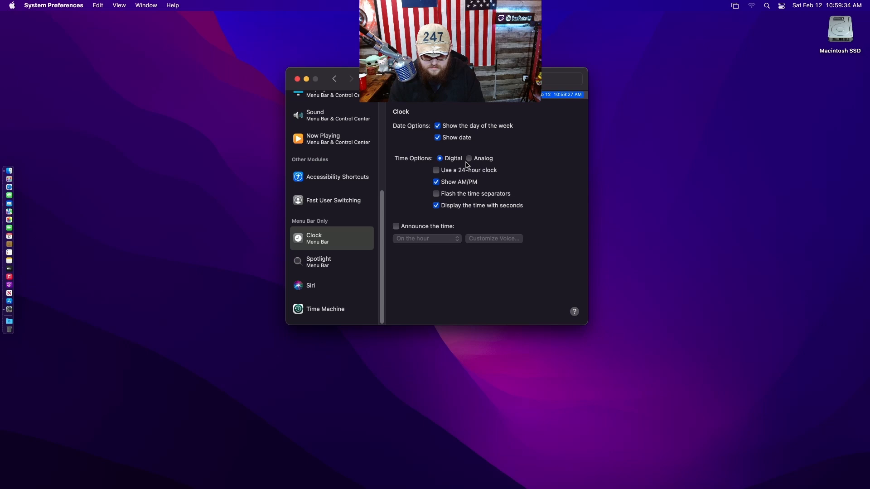
left_click(337, 176)
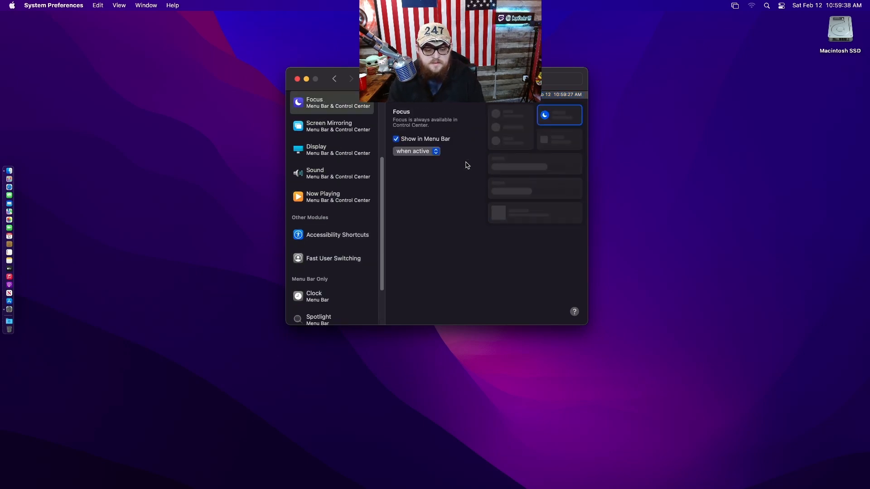
left_click(314, 145)
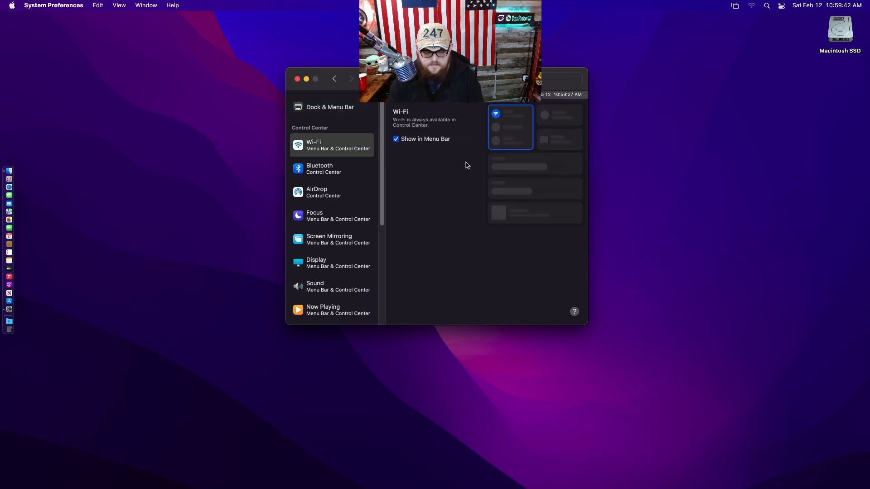
mouse_move(451, 120)
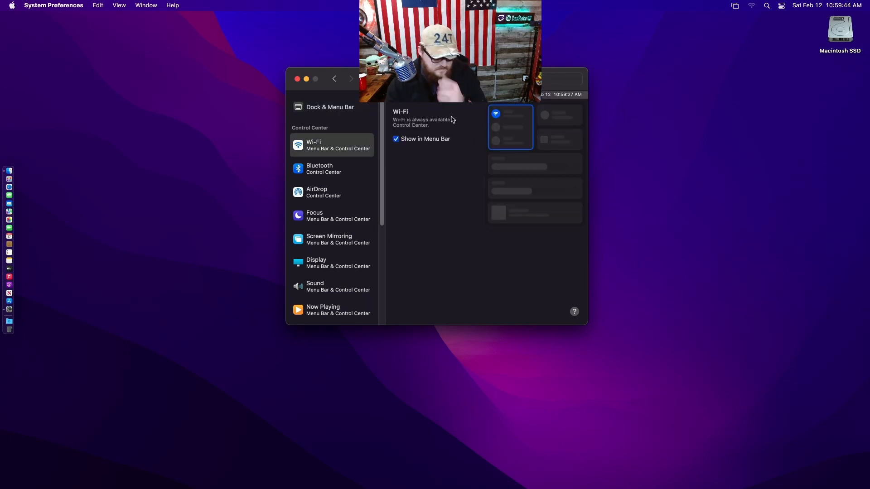
- Return to the overview of all preferences
left_click(333, 78)
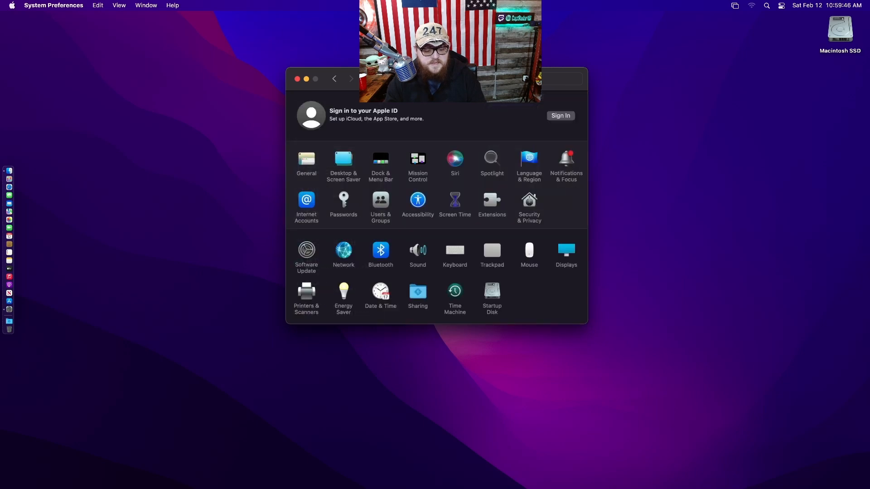
left_click(561, 78)
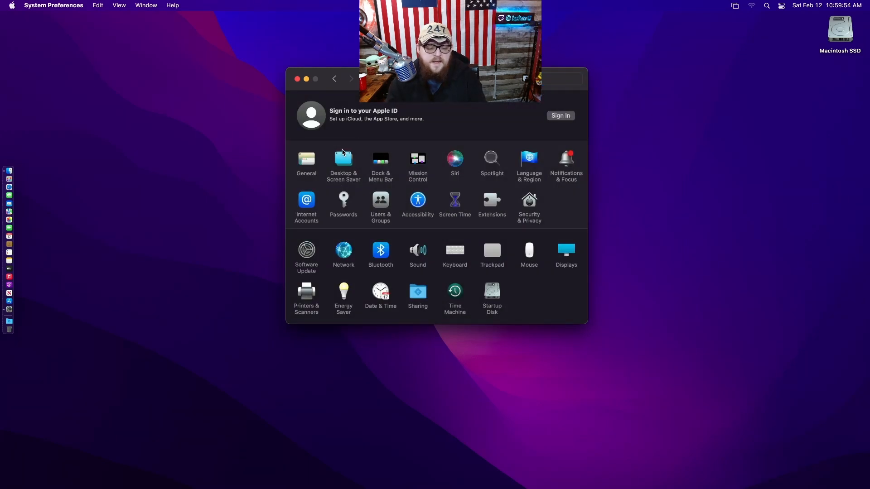
- Set a plain black colour as the desktop background in Desktop & Screen Saver
left_click(343, 158)
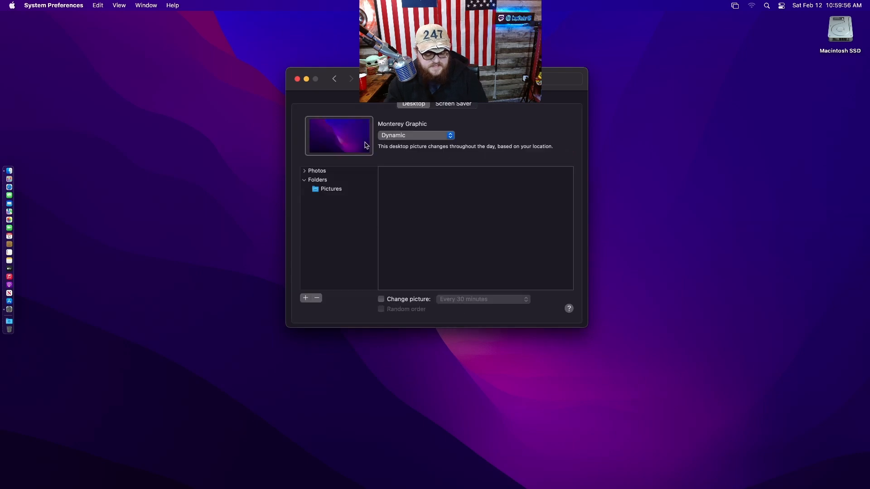
mouse_move(314, 190)
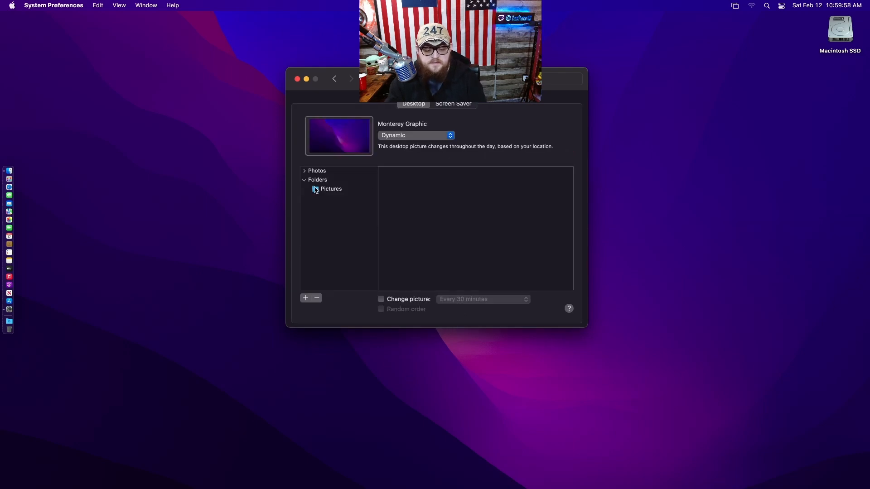
left_click(327, 189)
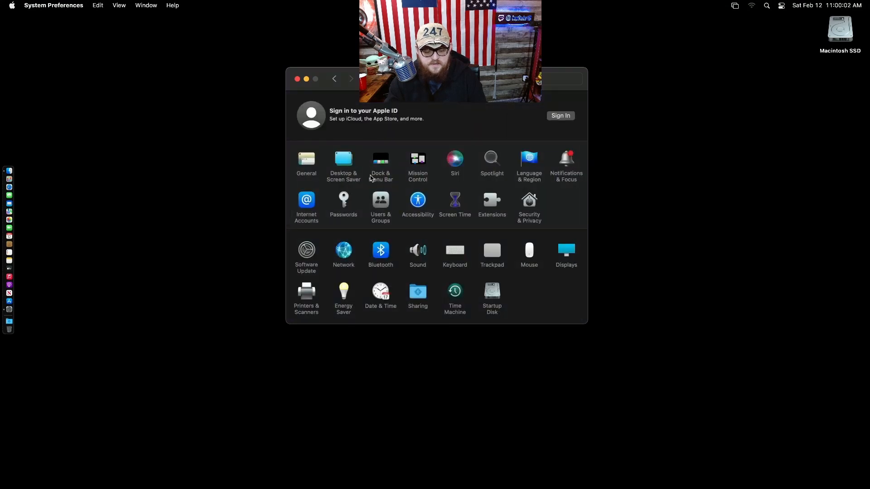
mouse_move(459, 271)
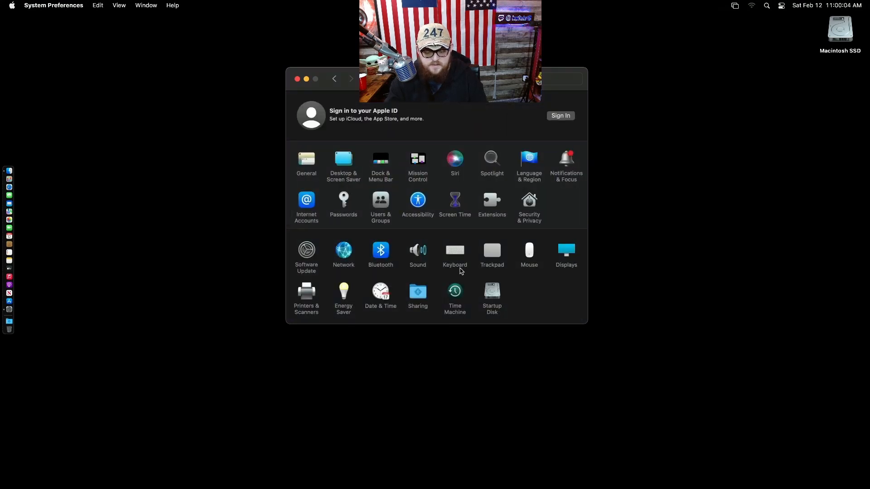
- Change the Show Spotlight search shortcut to Option-Space in Keyboard shortcuts
left_click(453, 250)
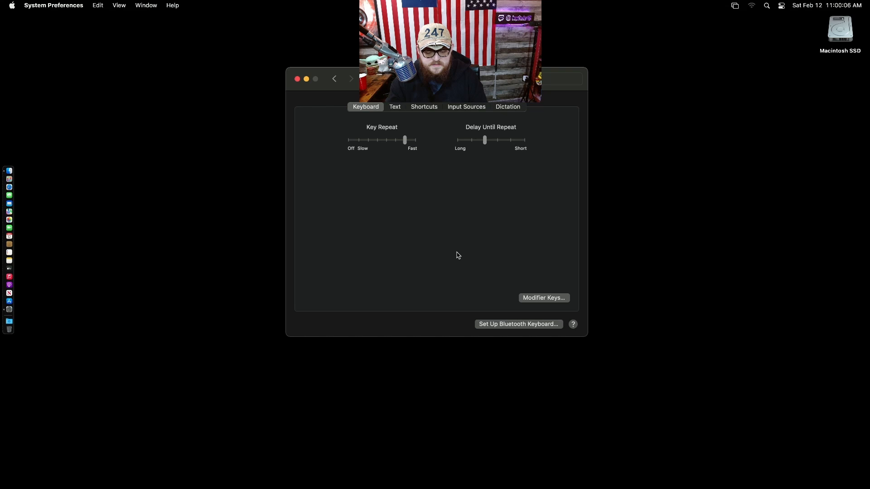
left_click(423, 106)
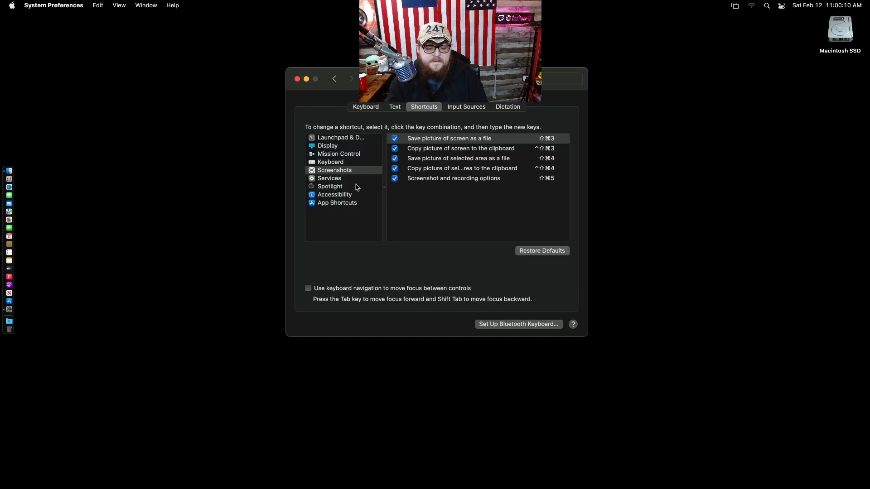
left_click(329, 186)
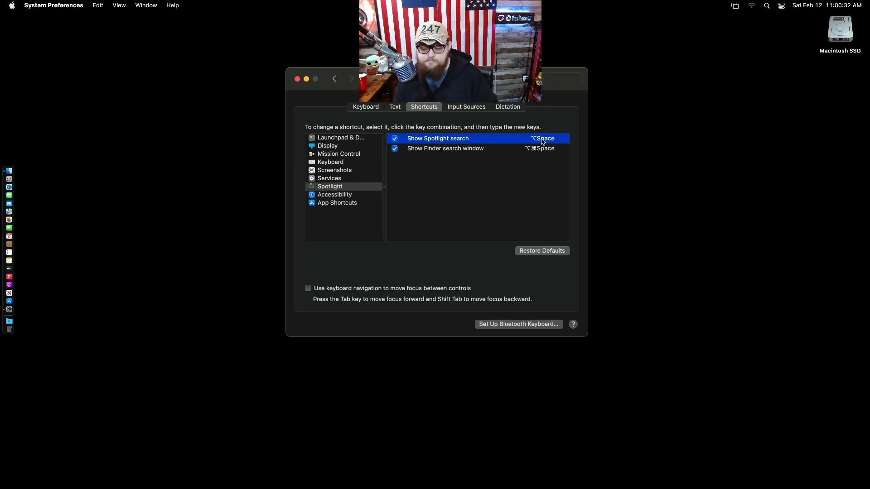
type("settings")
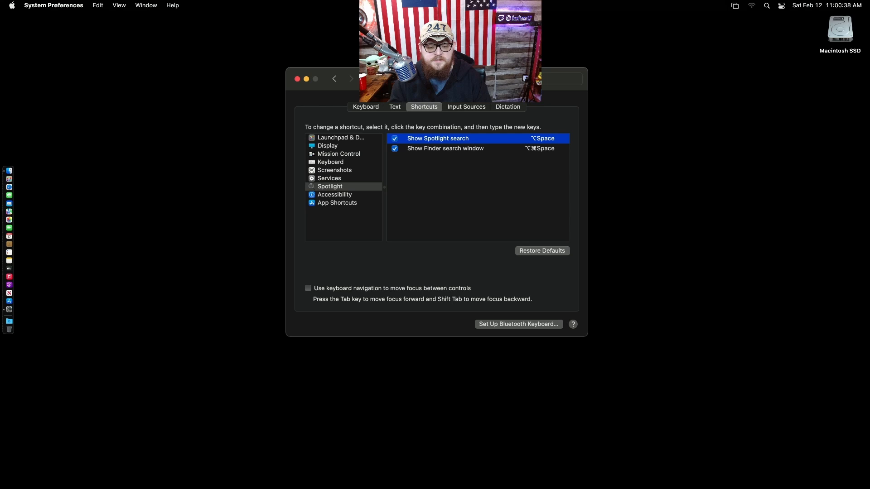
left_click(334, 78)
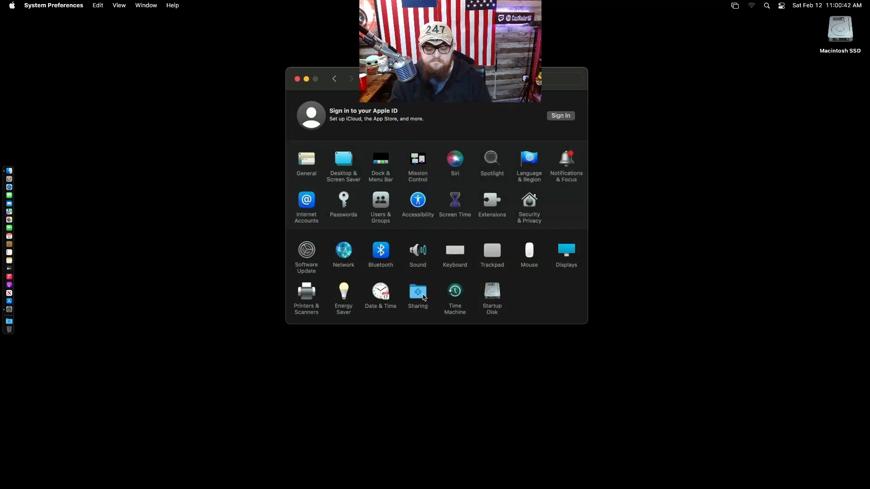
- In Sharing, turn on Remote Management with observe and copy permissions for all users
left_click(416, 290)
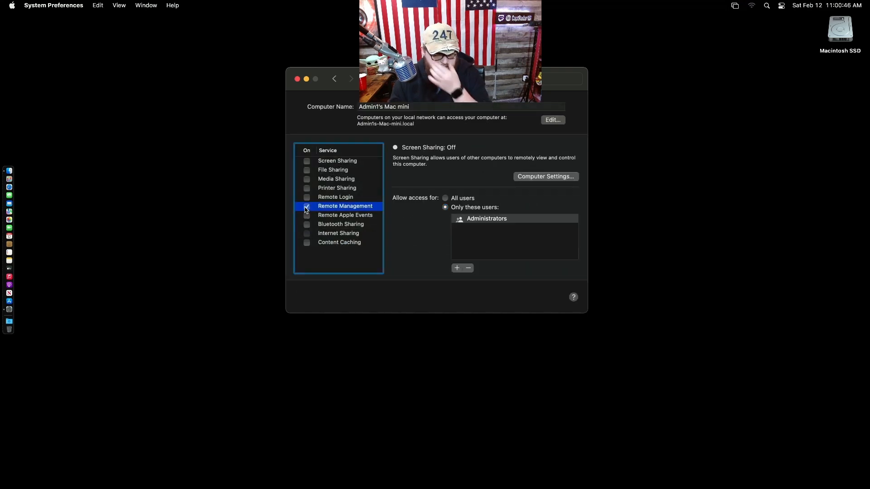
left_click(306, 205)
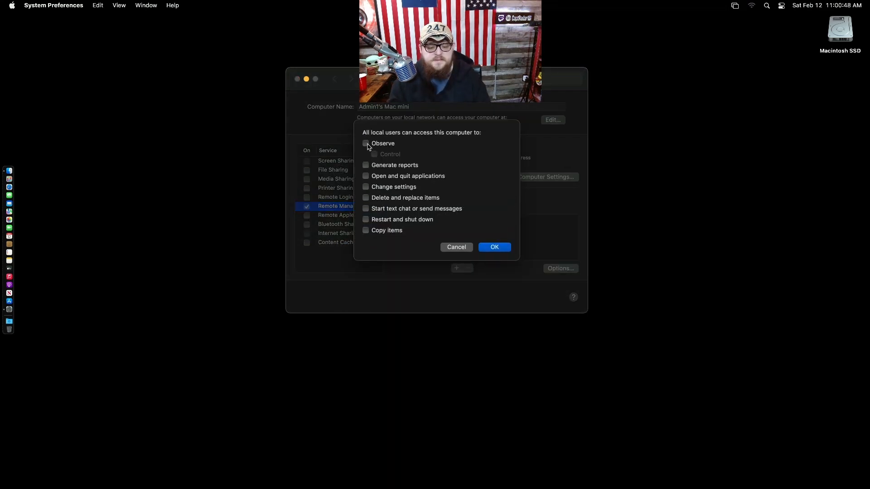
left_click(365, 143)
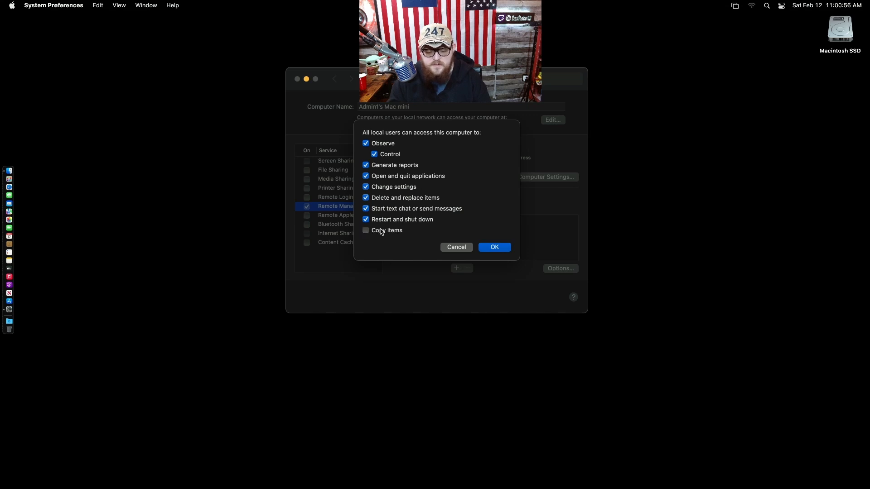
left_click(493, 246)
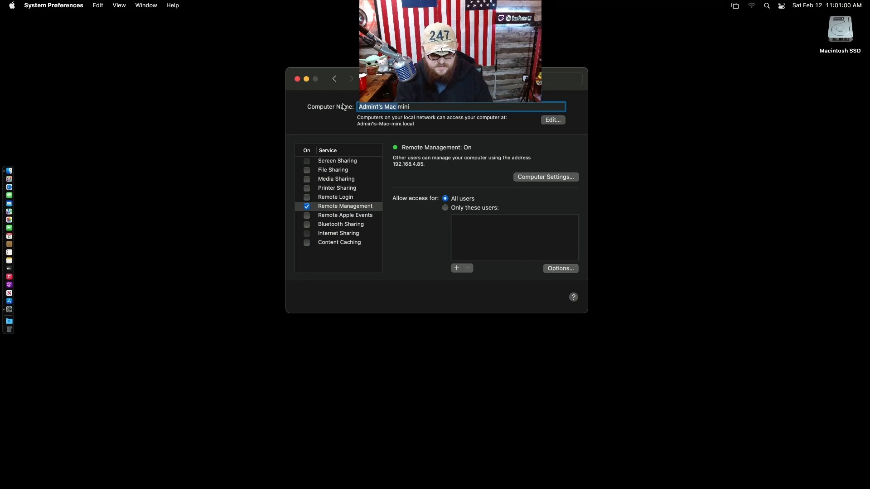
- Rename the computer to 'ProPresenter mini'
type("Promini")
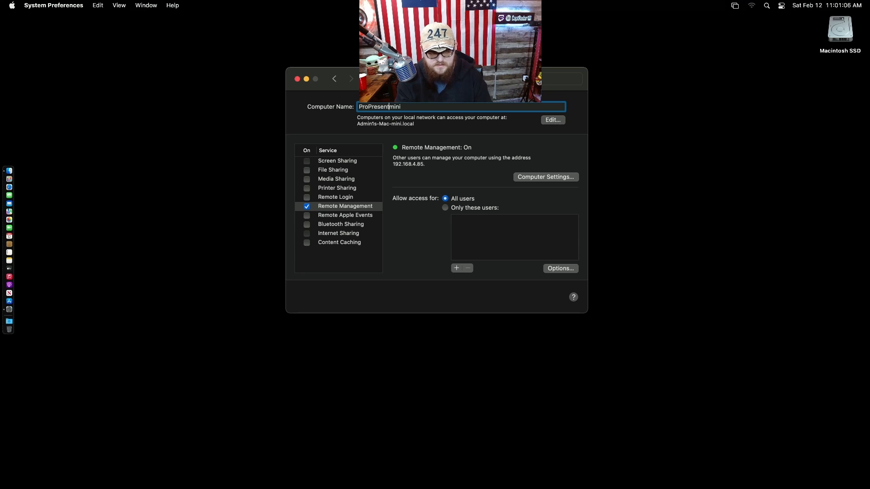
type("ProPresenter mini")
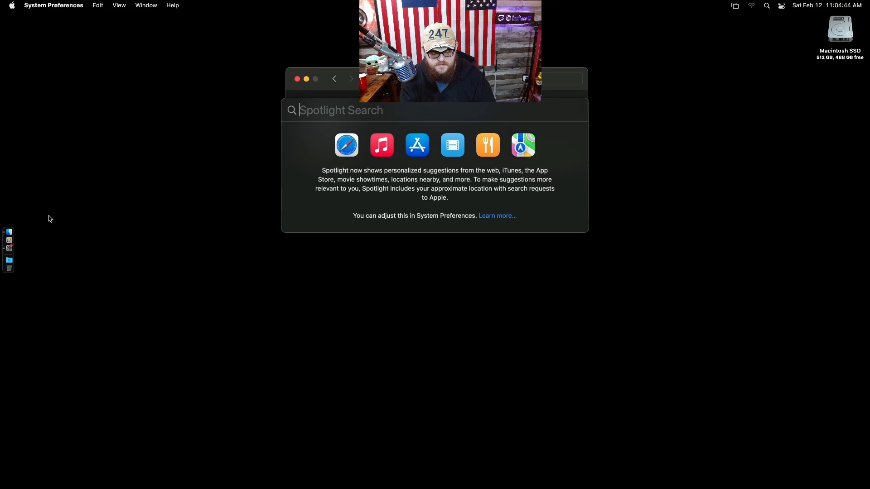
- Launch Safari from Spotlight by typing 'safari'
type("s")
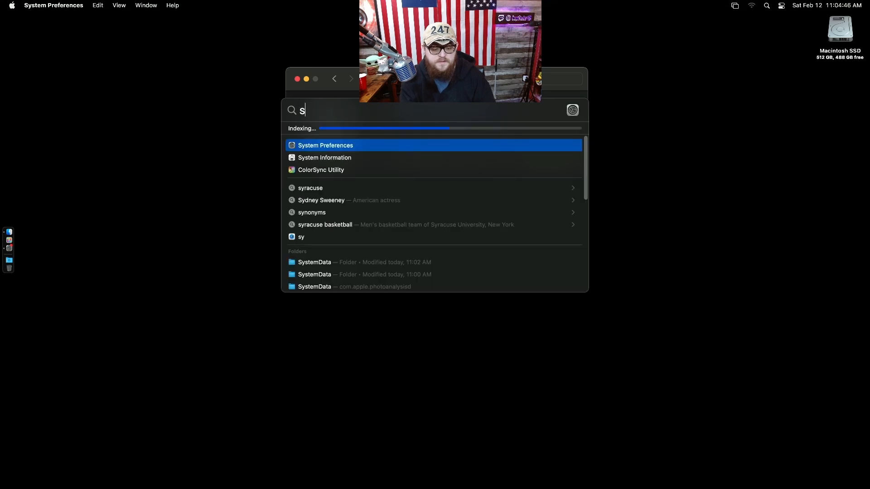
type("afari")
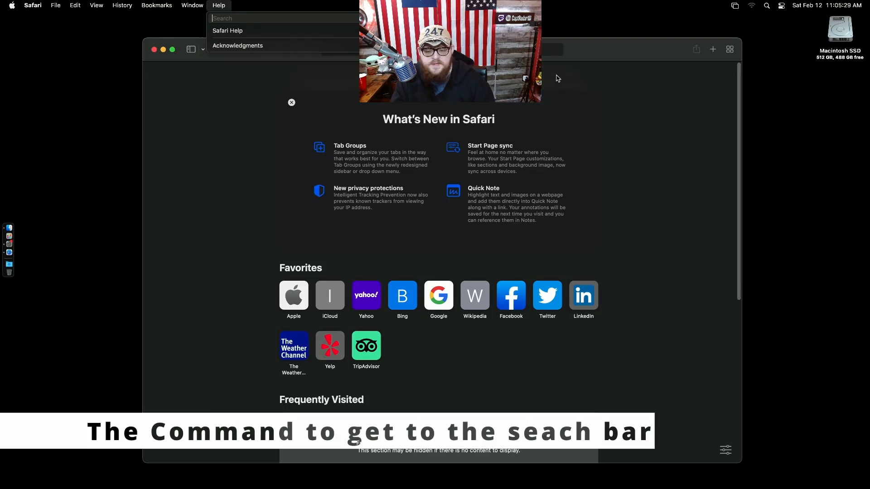
- Search 'propresenter' from the address bar and open the Renewed Vision ProPresenter site
key("cmd+l")
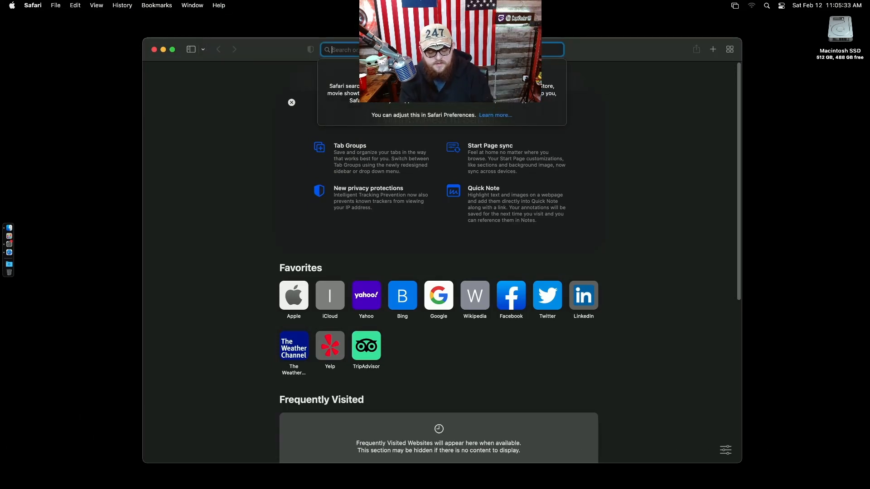
type("pr")
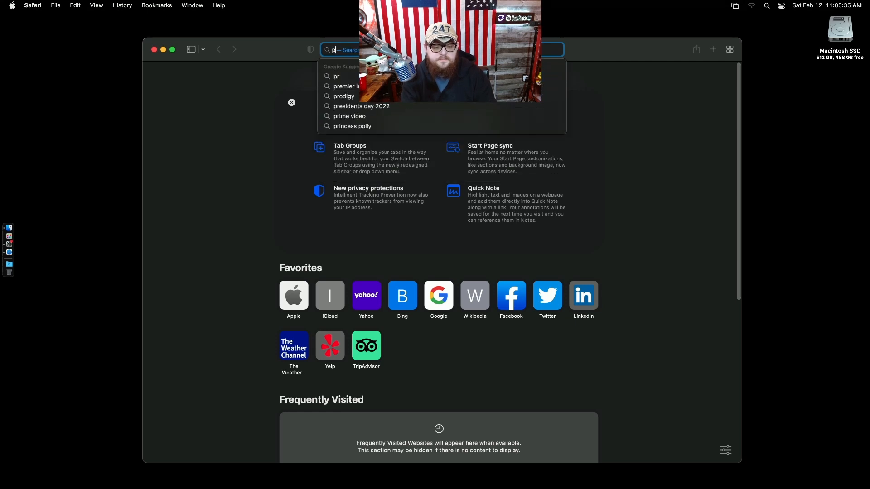
type("ropresen")
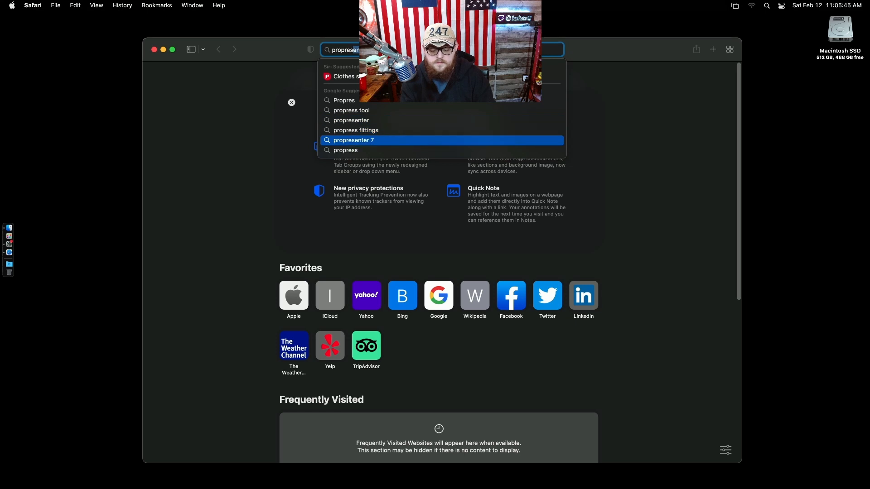
left_click(355, 140)
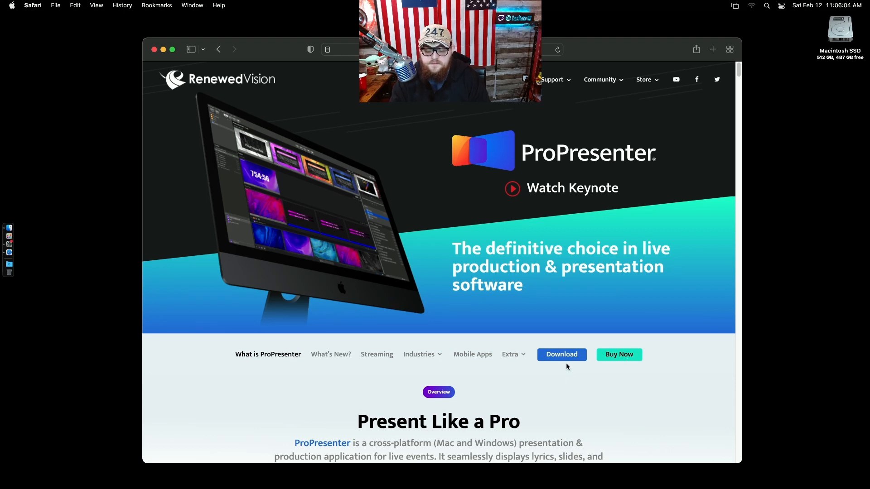
- Download ProPresenter 7 for Mac, allowing downloads from renewedvision.com
scroll("down", 3)
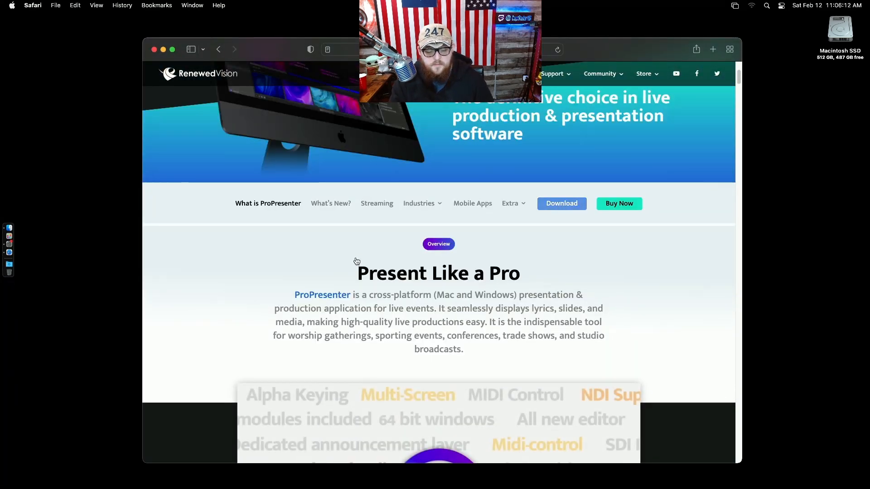
left_click(561, 204)
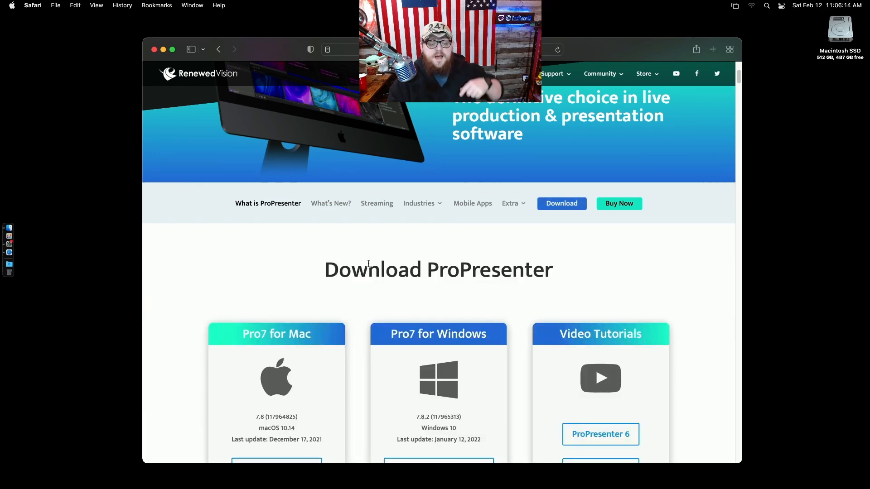
scroll("down", 3)
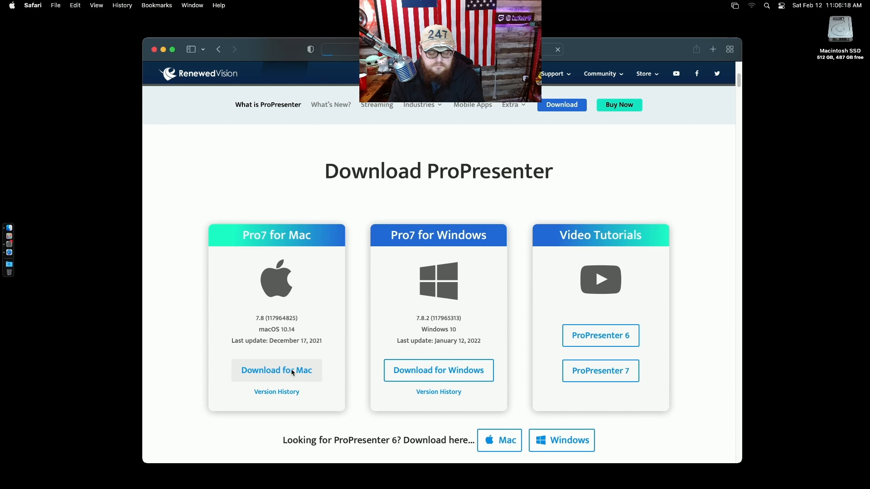
left_click(276, 370)
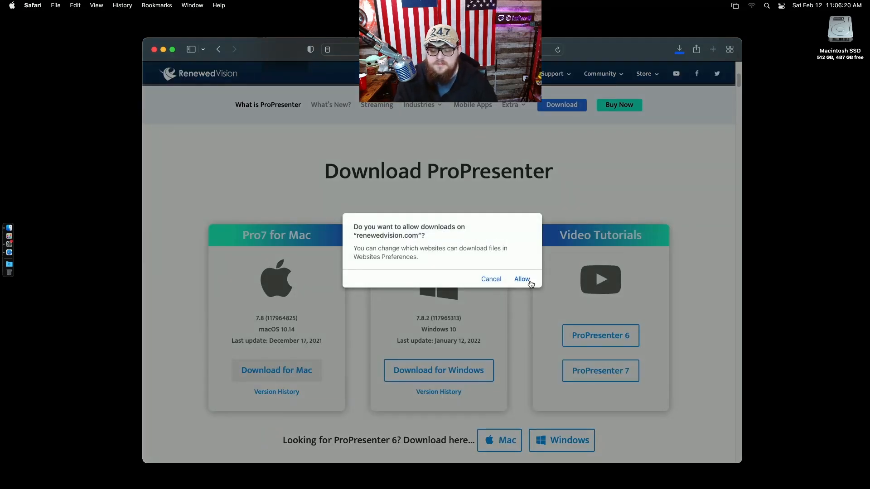
left_click(521, 279)
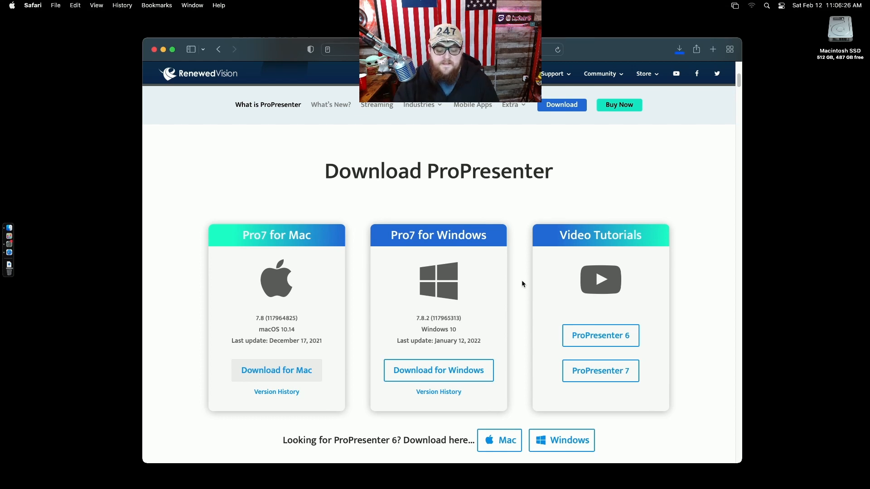
- Reveal the downloaded ProPresenter in the Finder Downloads folder
left_click(643, 73)
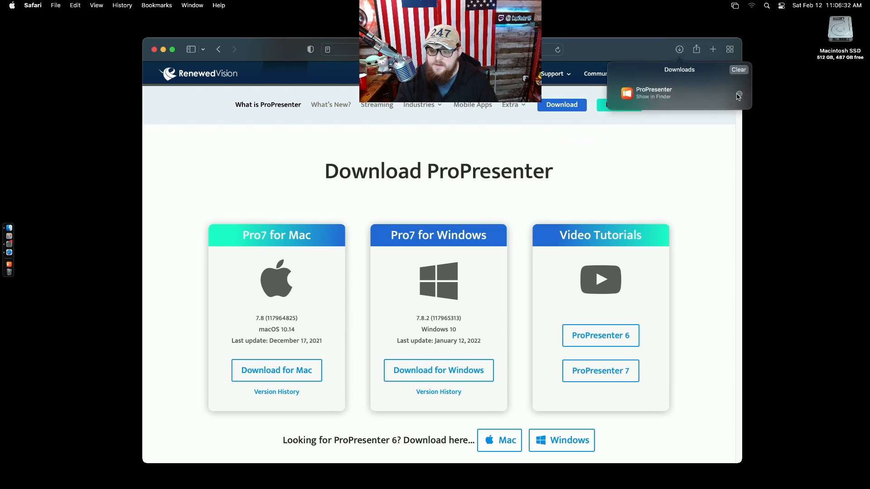
left_click(656, 96)
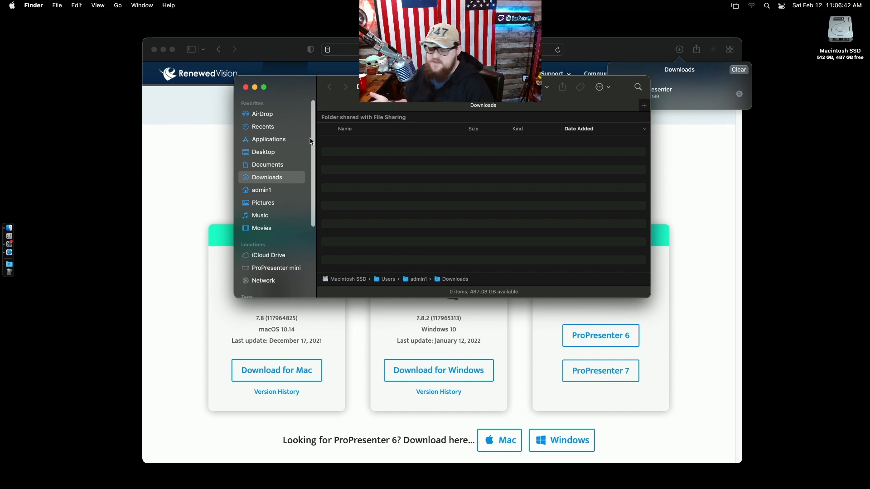
mouse_move(292, 159)
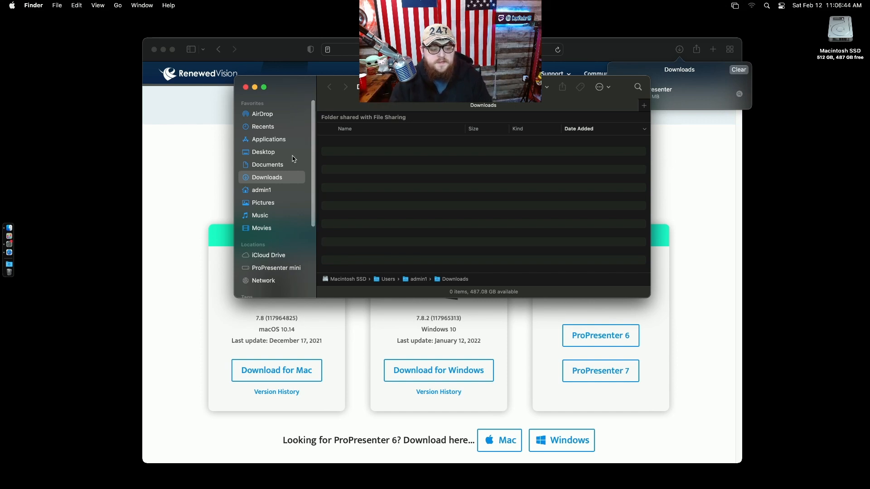
- Locate the installed ProPresenter app in Finder's Applications folder
left_click(268, 140)
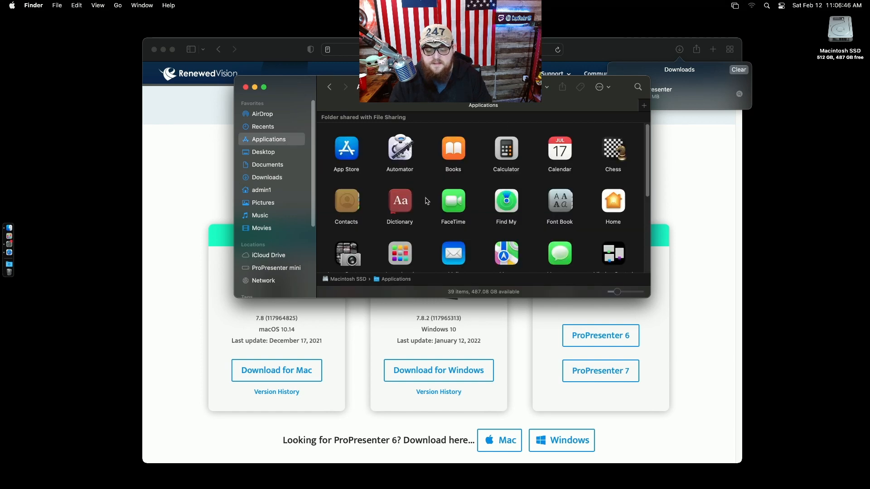
scroll("down", 3)
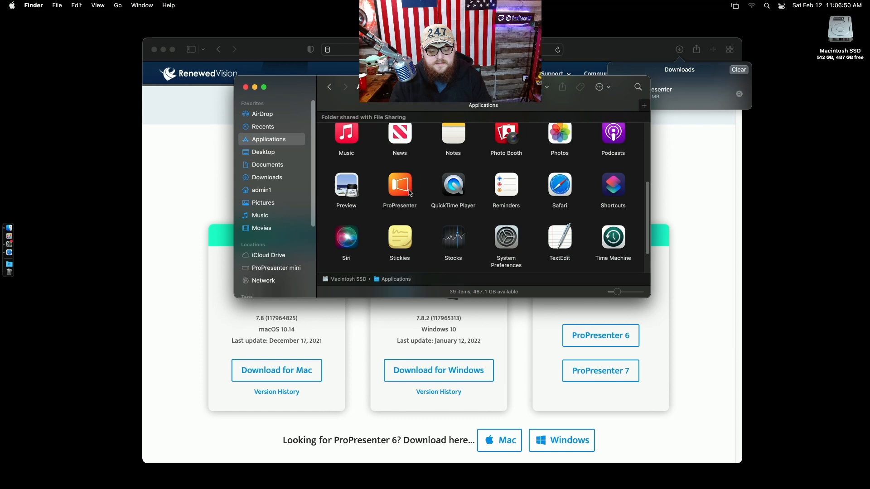
left_click(399, 184)
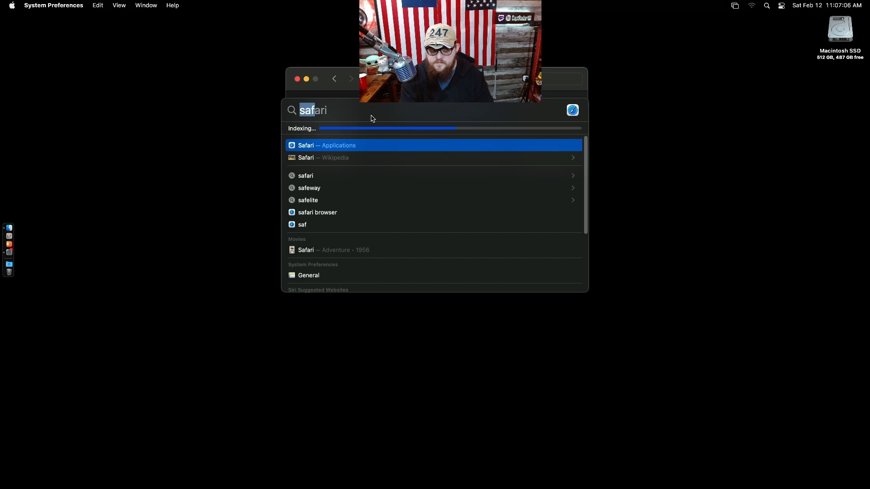
- Launch ProPresenter via Spotlight 'pro' and install its helper tool with the admin password
type("pro")
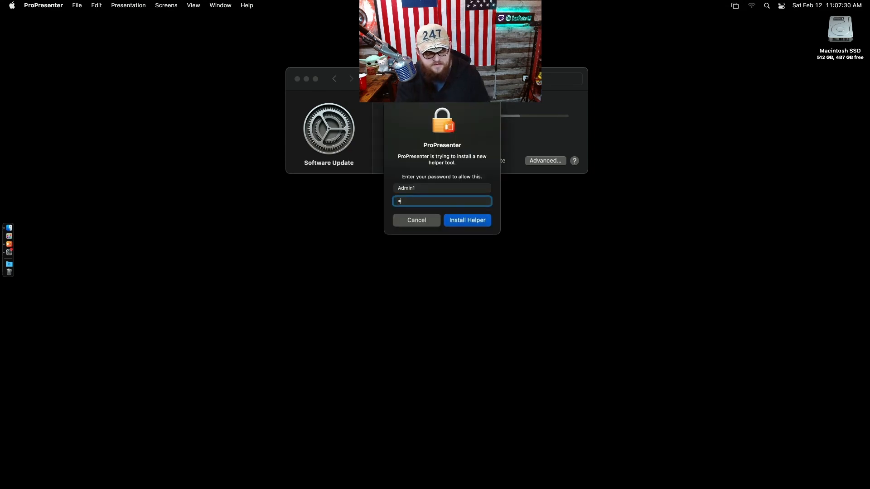
type("•")
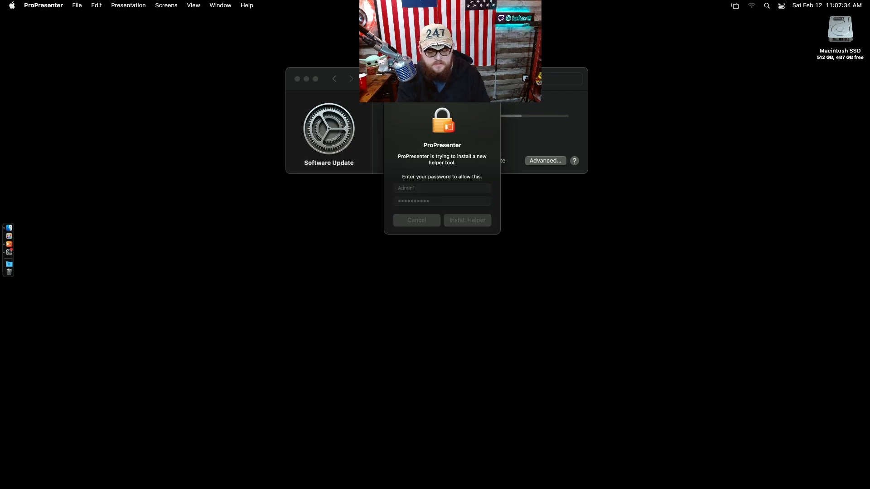
left_click(467, 220)
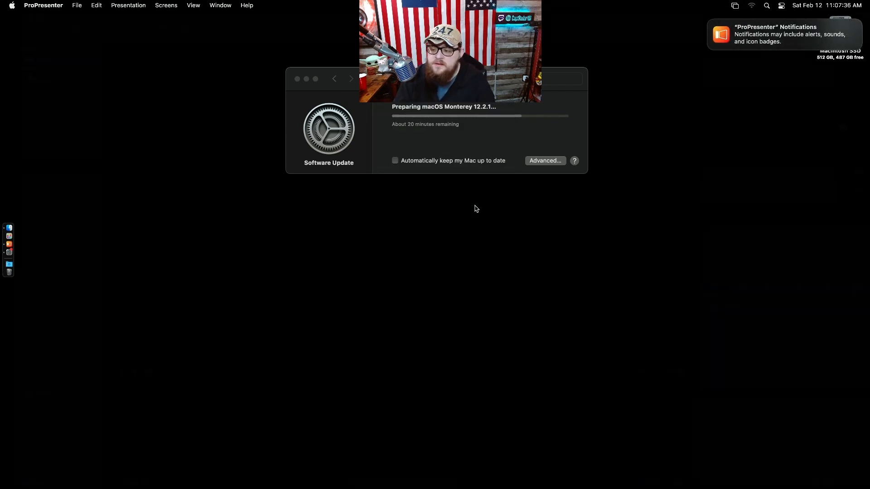